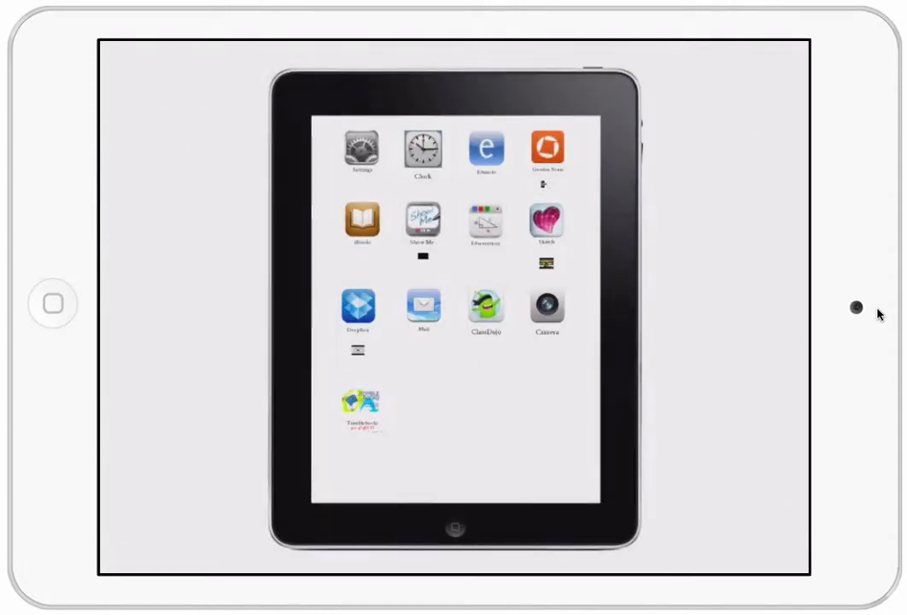
# Go to the My ShowMes tab listing saved lessons like Math Perimeter and Multiplication 9x34
pyautogui.click(361, 145)
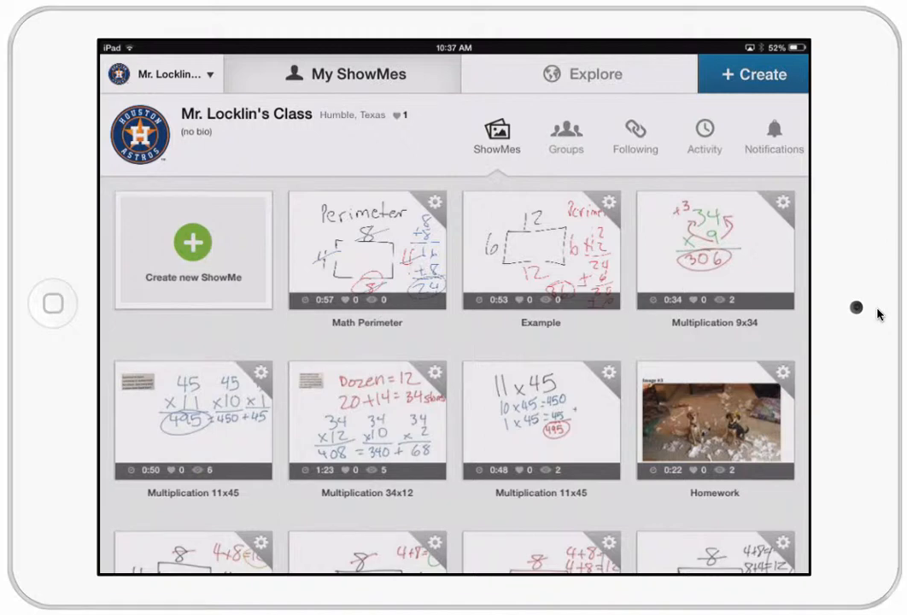
pyautogui.moveTo(193, 246)
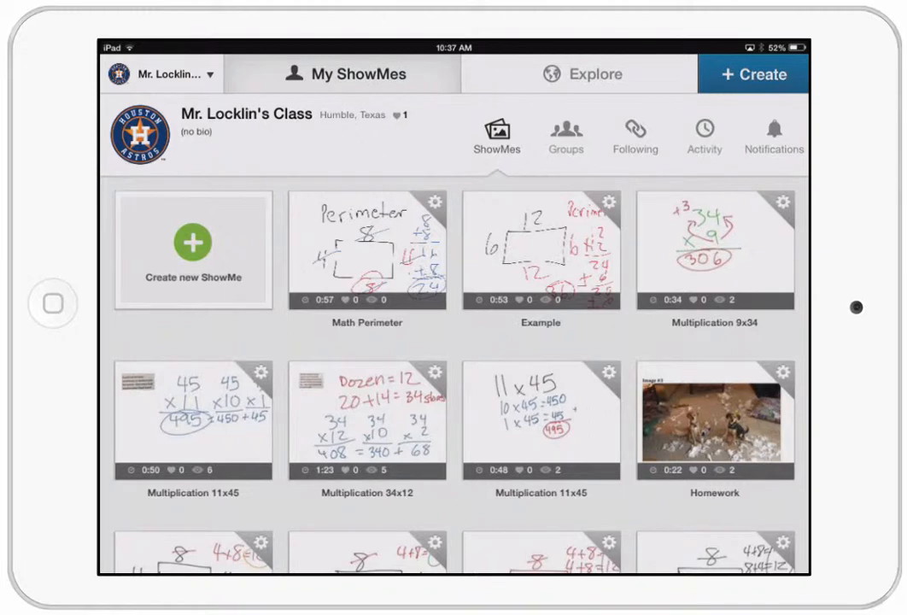
# Start a new blank whiteboard and reveal the full palette of drawing colours
pyautogui.click(192, 250)
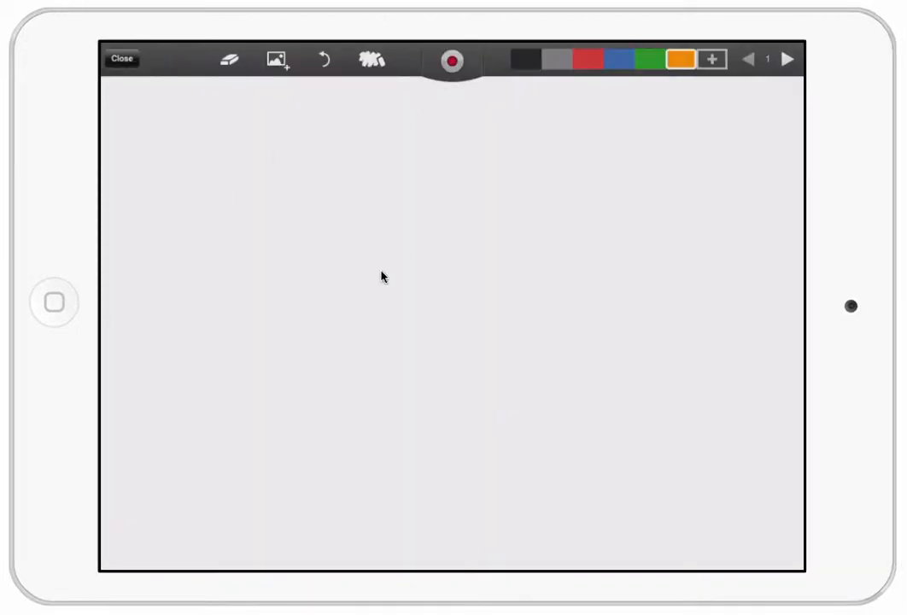
pyautogui.click(679, 58)
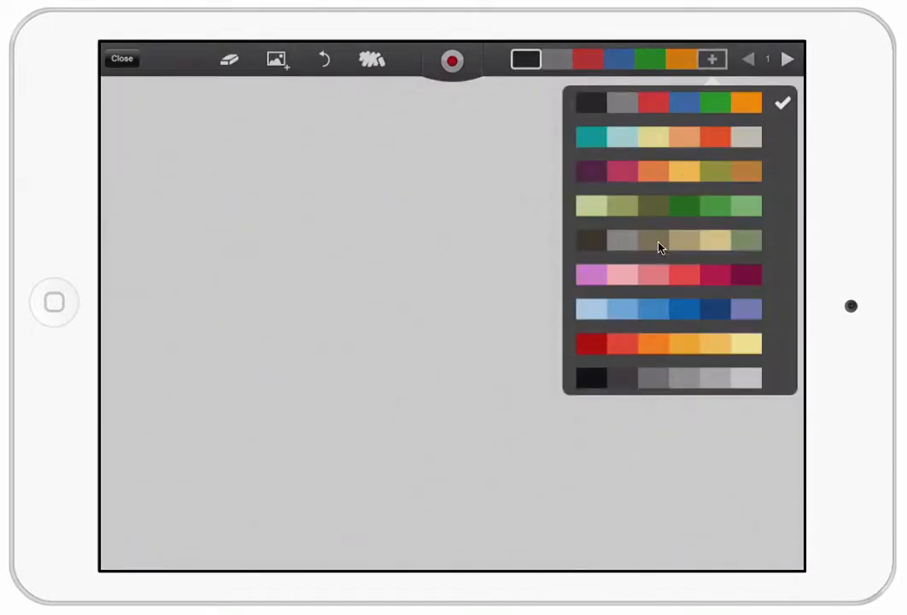
pyautogui.moveTo(688, 345)
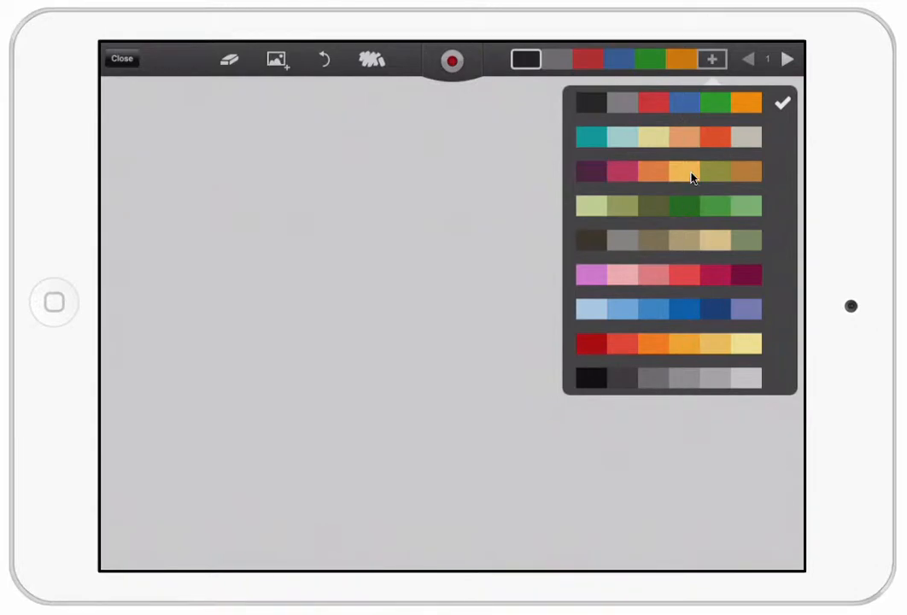
pyautogui.moveTo(698, 164)
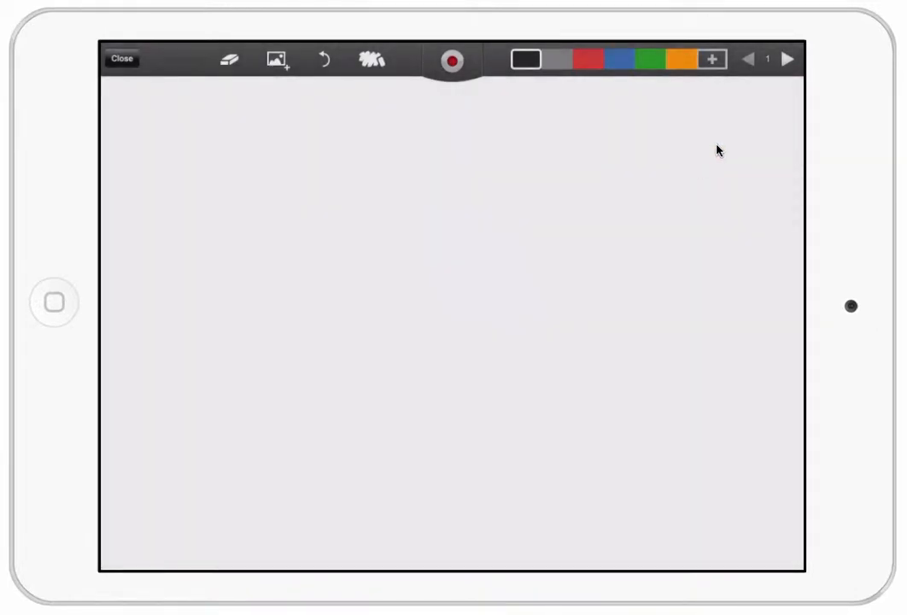
pyautogui.moveTo(700, 146)
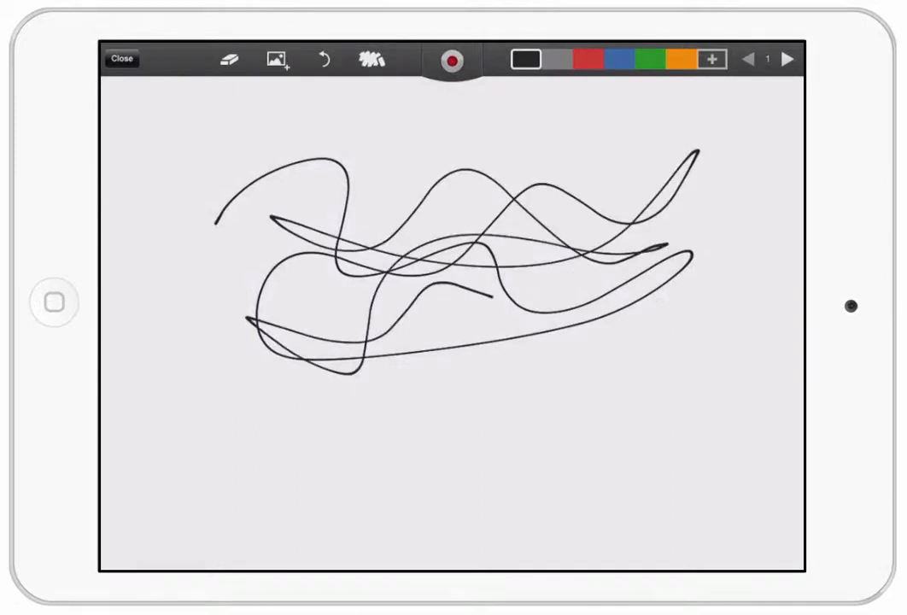
# Scribble wavy freehand lines on the board, then bring up the Choose Photo / Take Photo / web image choices
pyautogui.moveTo(253, 384); pyautogui.dragTo(290, 448)
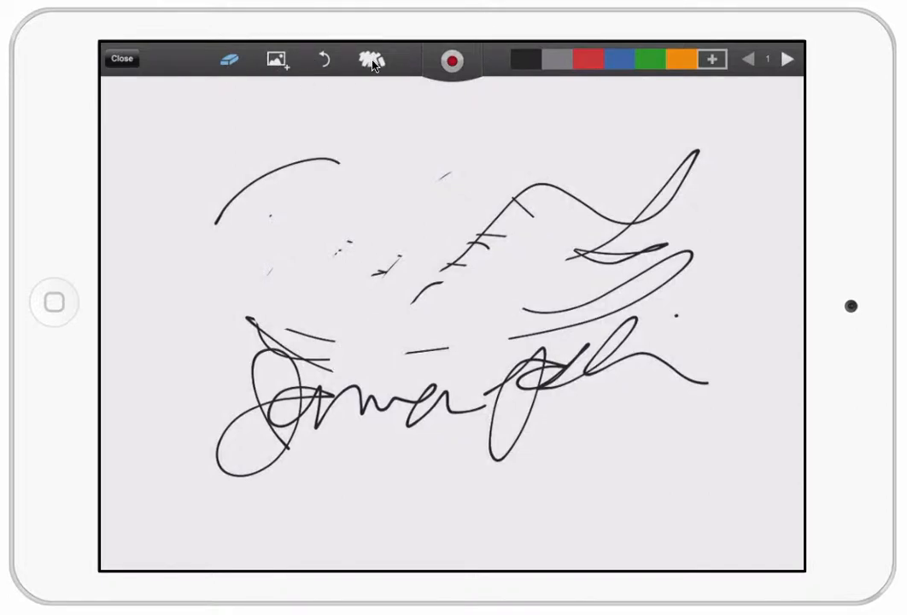
pyautogui.click(372, 60)
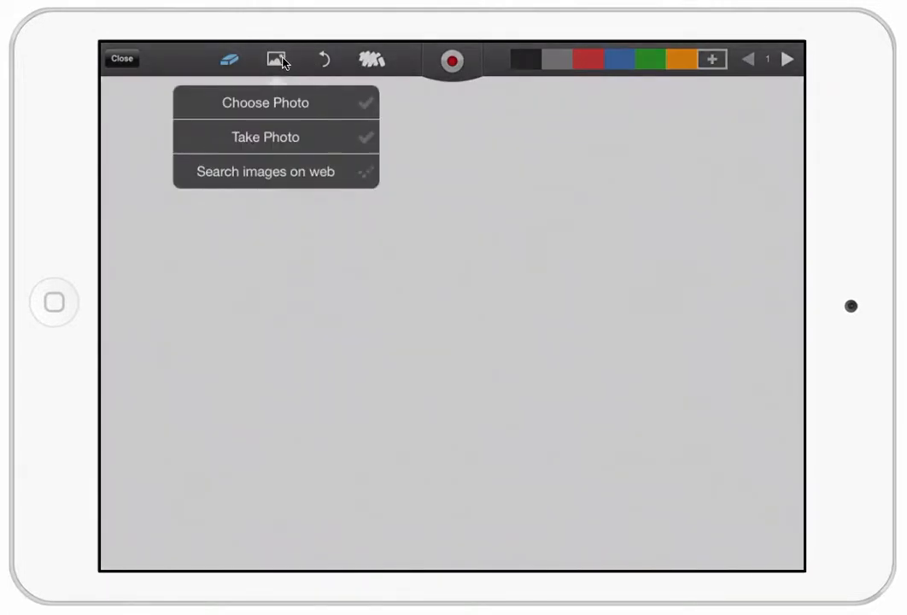
# Choose the iPad home screen screenshot from the photo library for the whiteboard
pyautogui.click(265, 103)
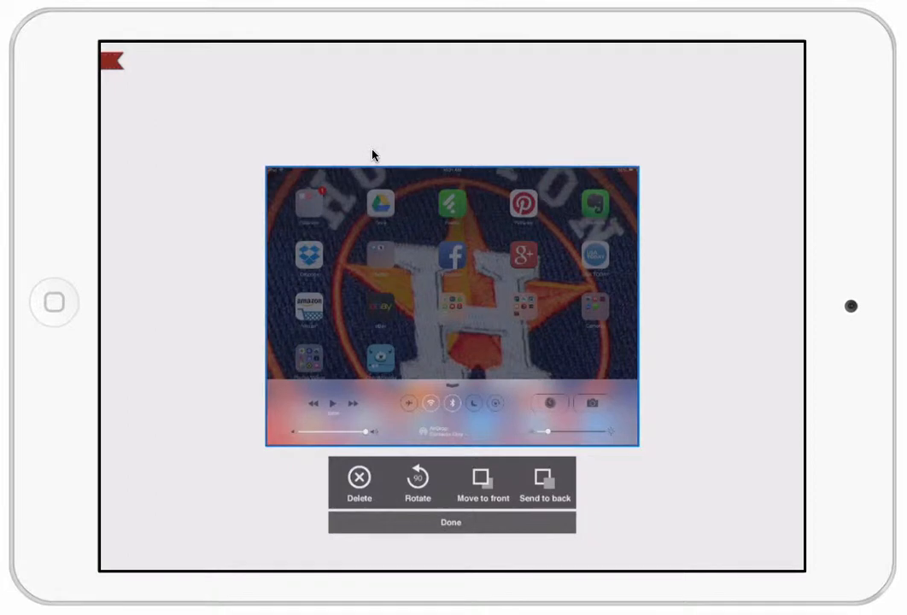
pyautogui.moveTo(444, 498)
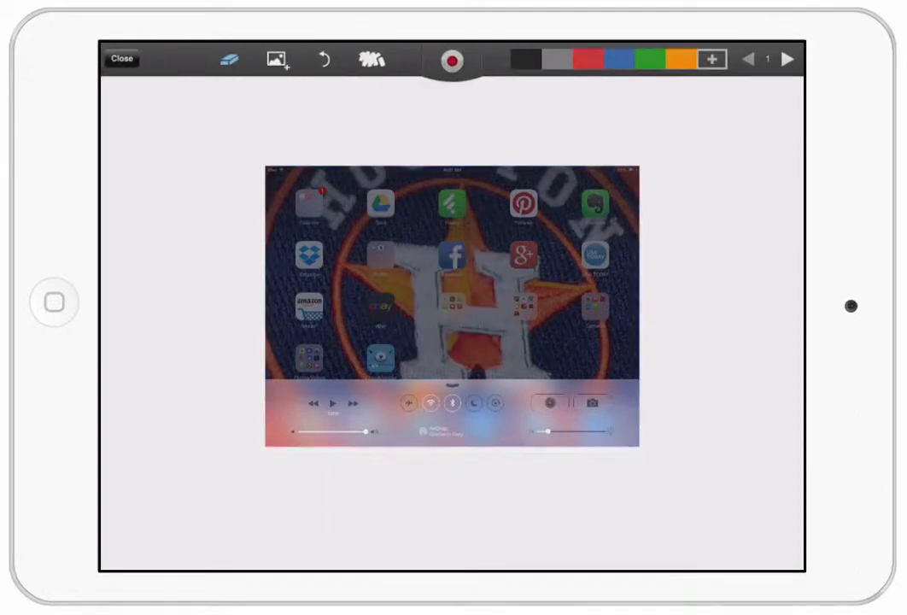
# Fix the home screen photo in place so the pen tools return for circling the icons
pyautogui.click(450, 304)
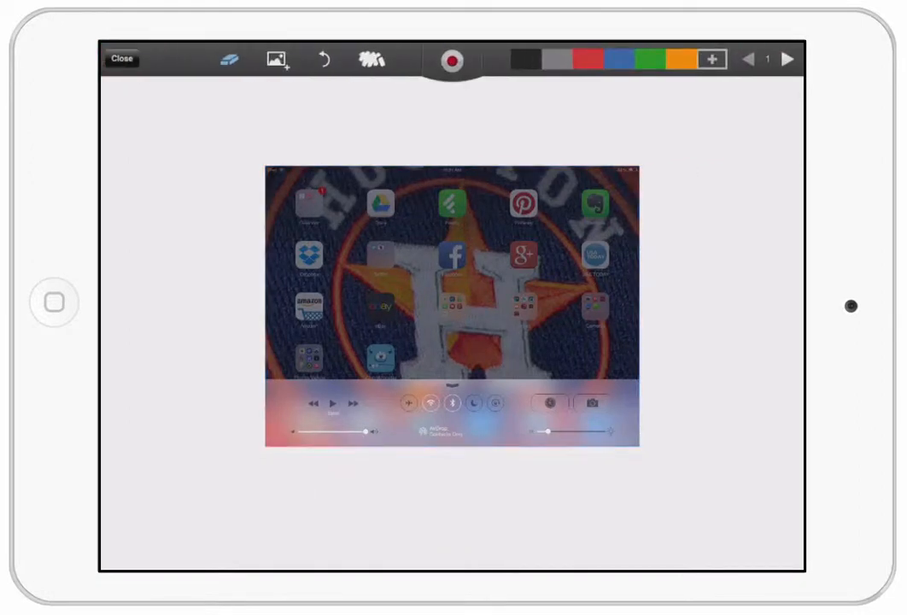
pyautogui.moveTo(597, 84)
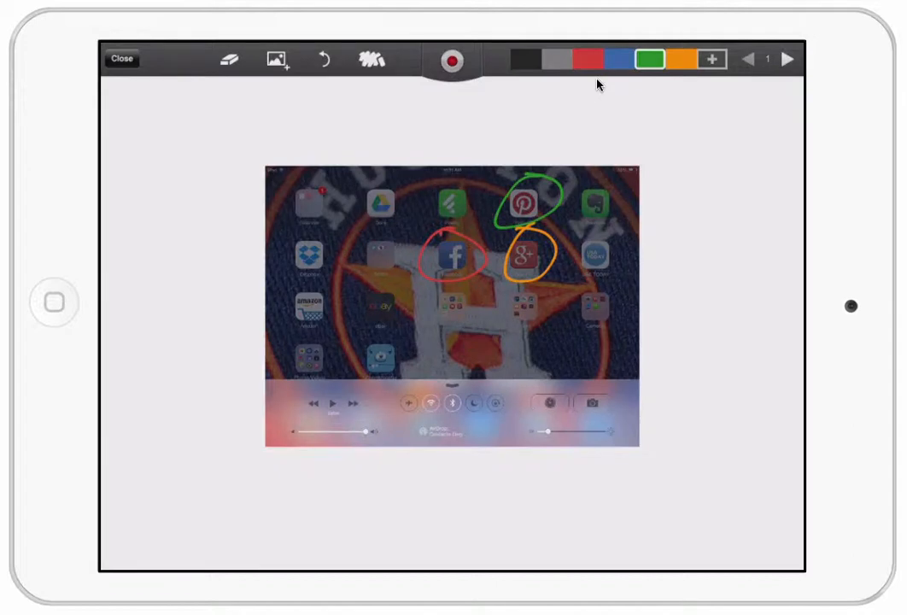
pyautogui.moveTo(491, 106)
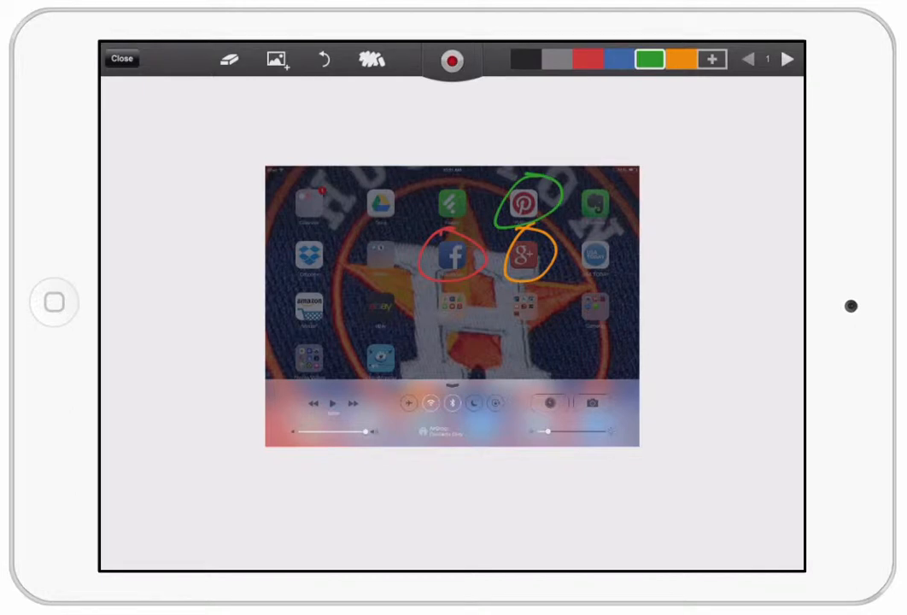
# Bring up the clearing choices to remove only the drawings and keep the photo
pyautogui.click(372, 58)
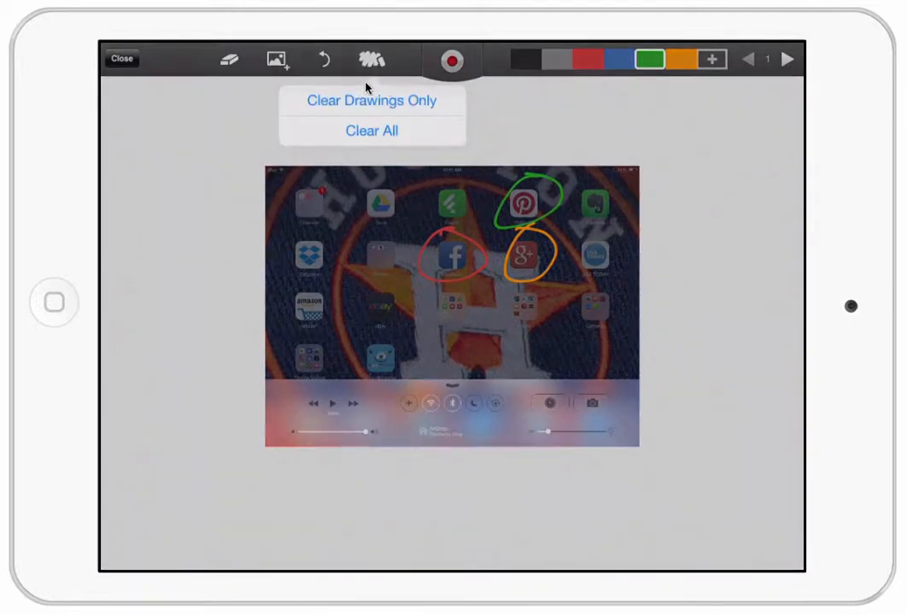
pyautogui.moveTo(890, 160)
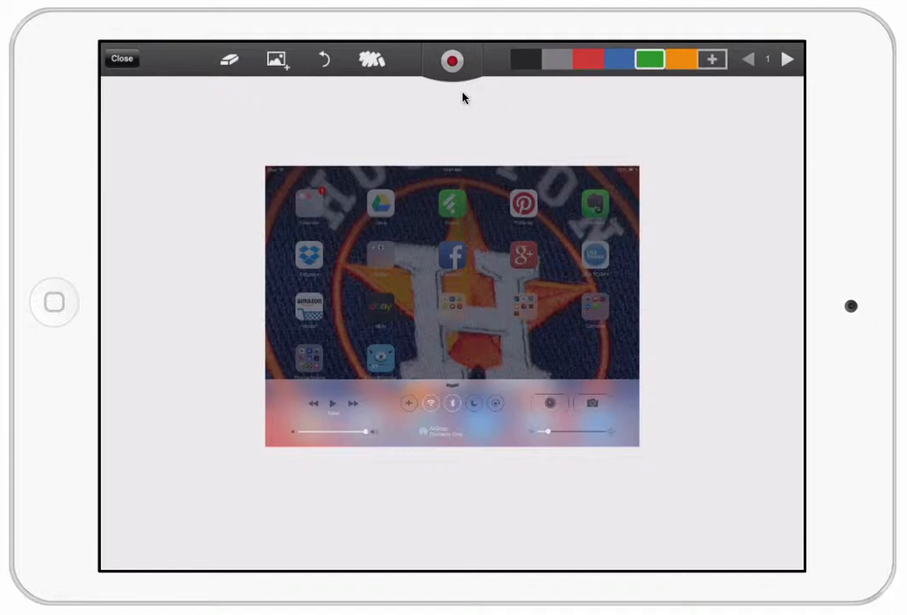
# Start recording and annotate the screenshot with an orange circle and strokes, switching pen colours
pyautogui.click(450, 60)
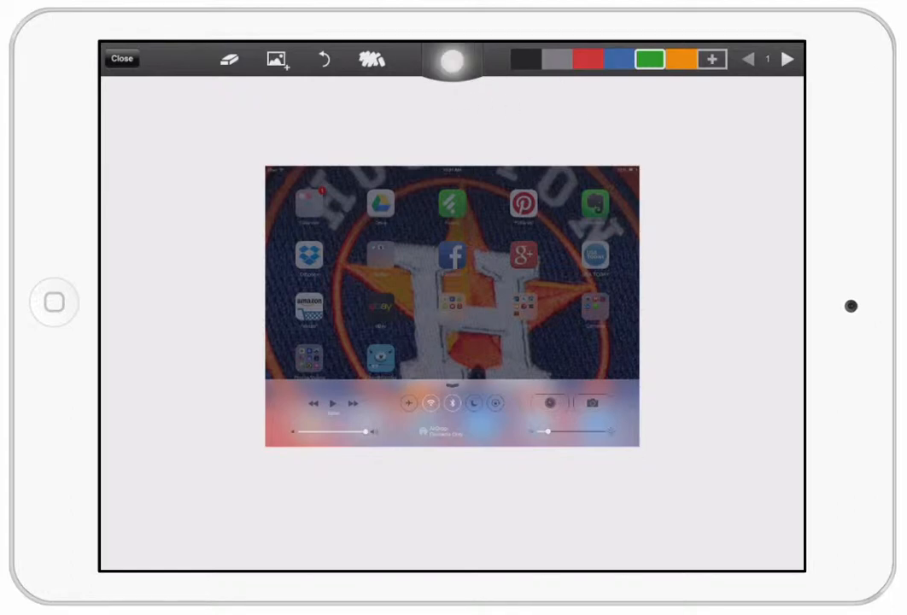
pyautogui.click(451, 58)
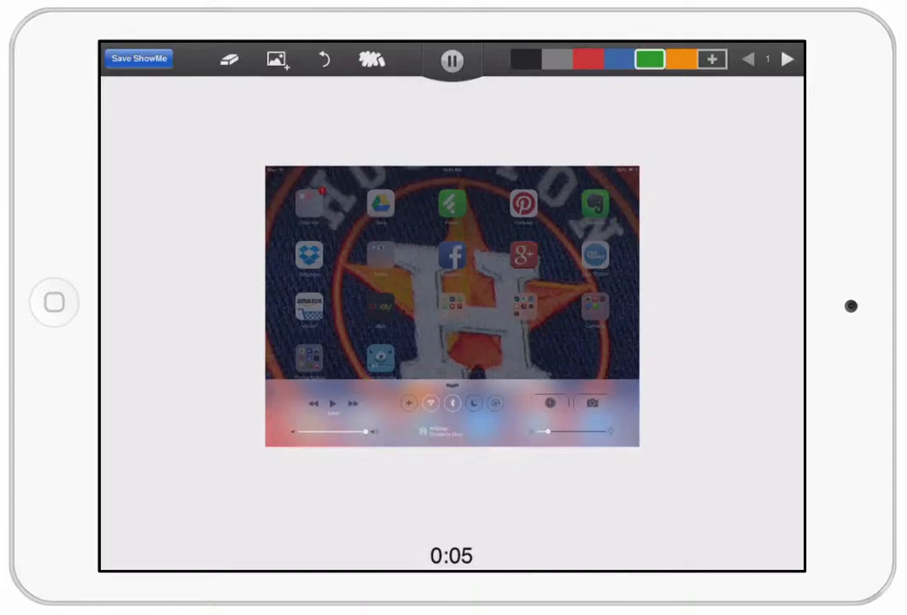
pyautogui.click(679, 58)
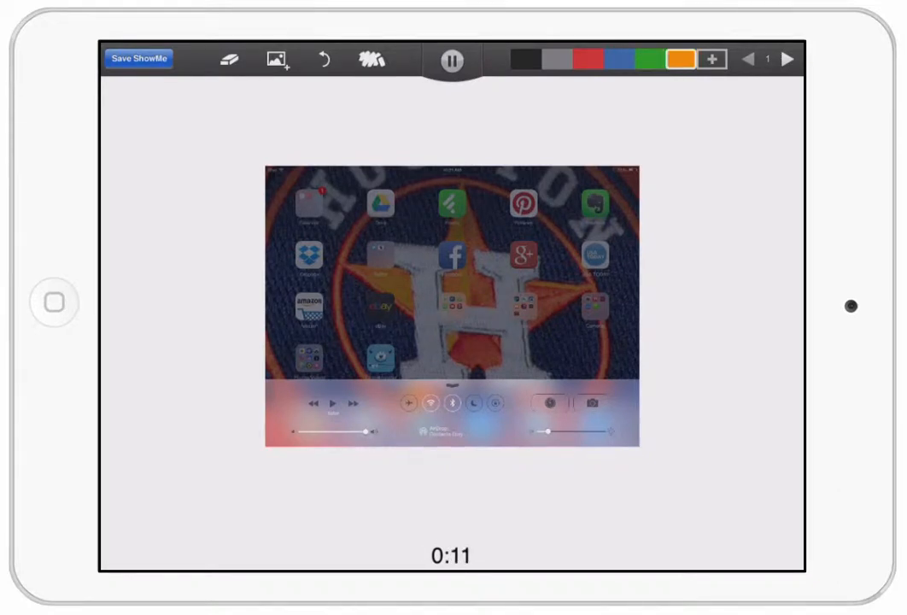
pyautogui.moveTo(419, 427); pyautogui.dragTo(478, 448)
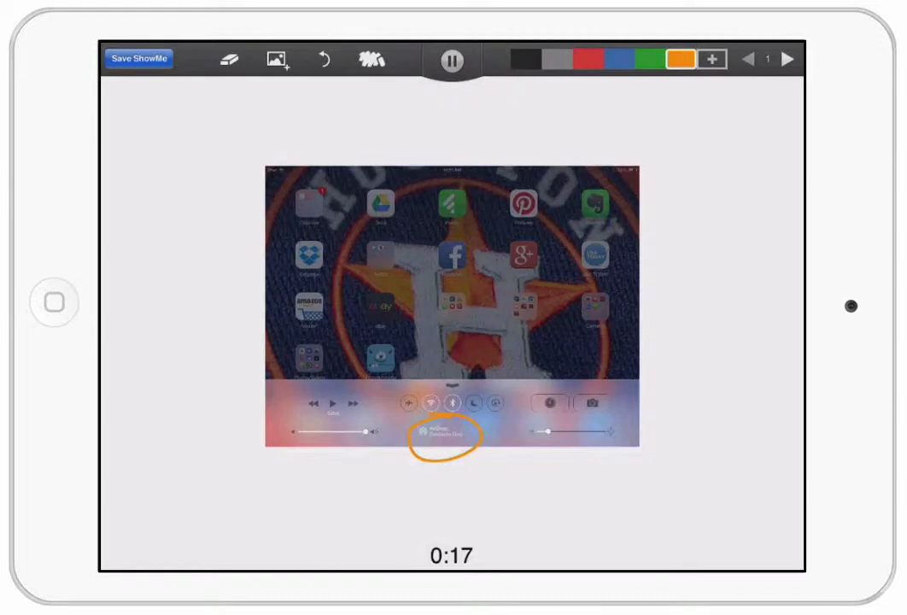
pyautogui.moveTo(385, 444); pyautogui.dragTo(407, 415)
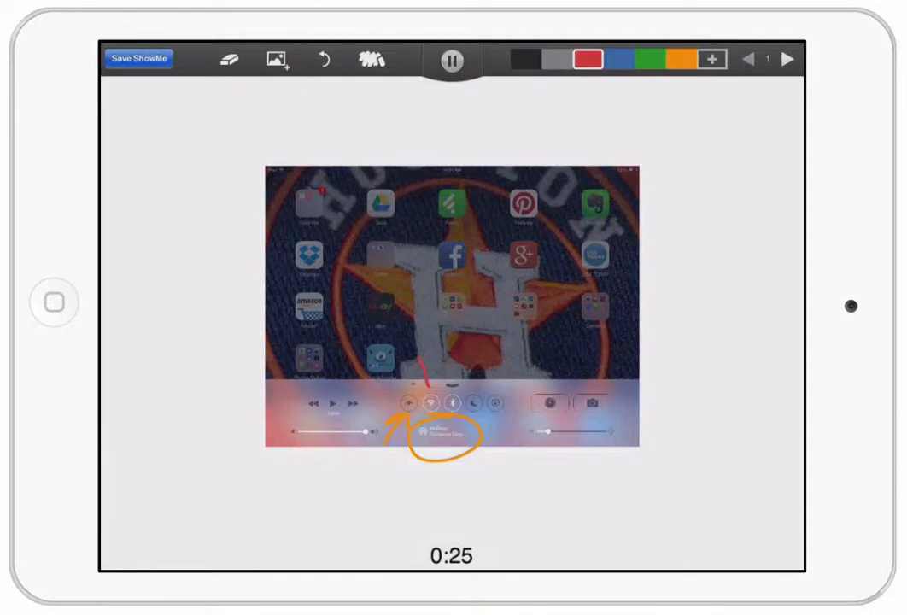
pyautogui.click(618, 58)
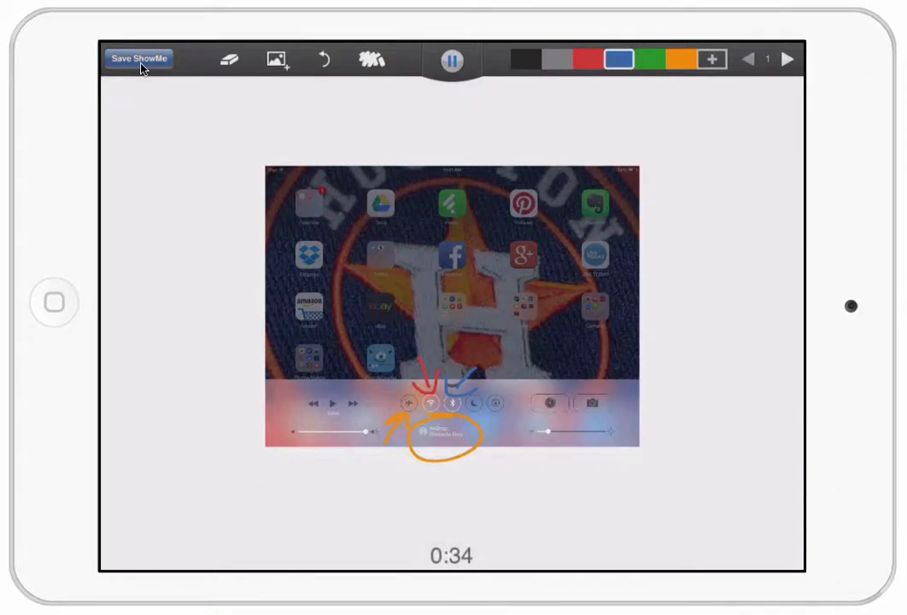
# Finish the recording and save it as 'Example' tagged with the Art topic
pyautogui.click(140, 58)
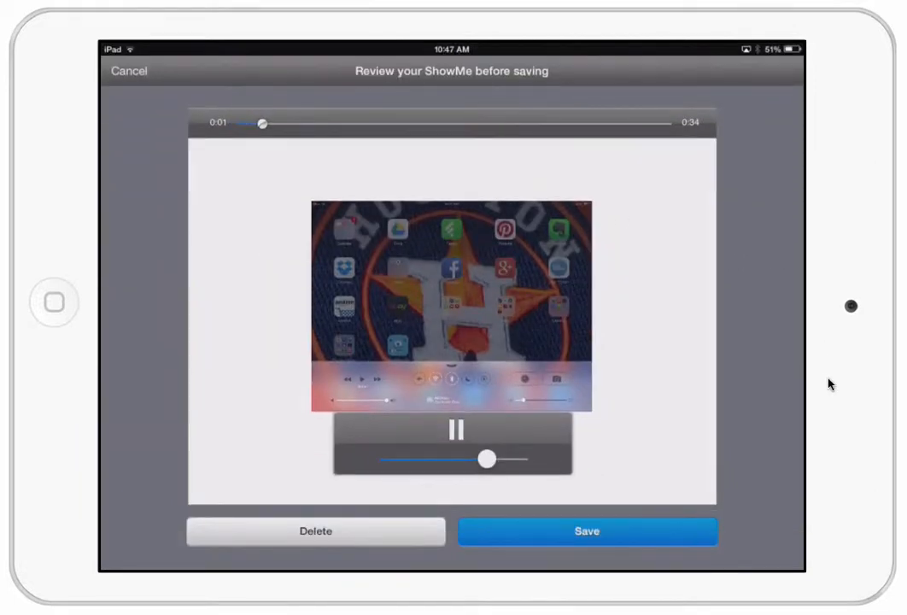
pyautogui.click(587, 529)
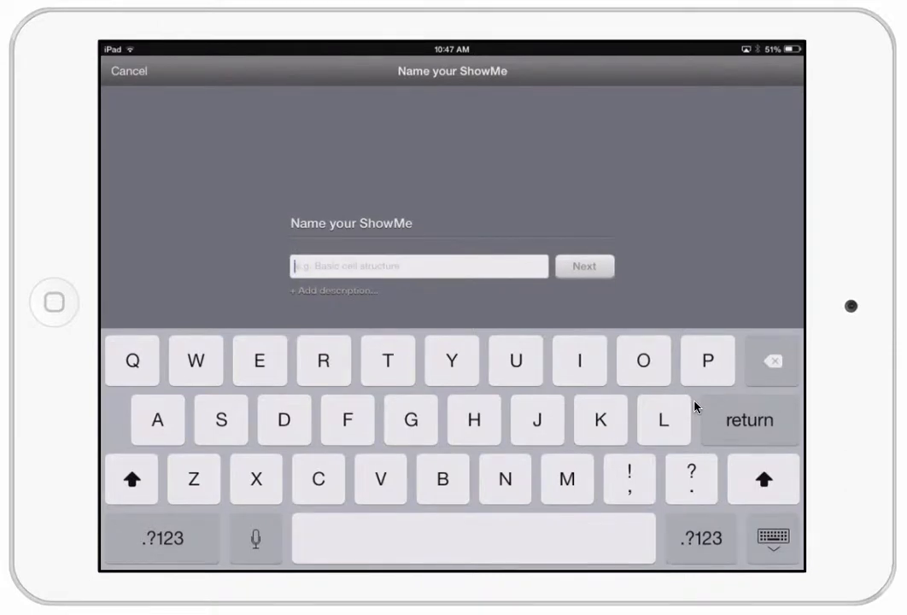
pyautogui.write('E')
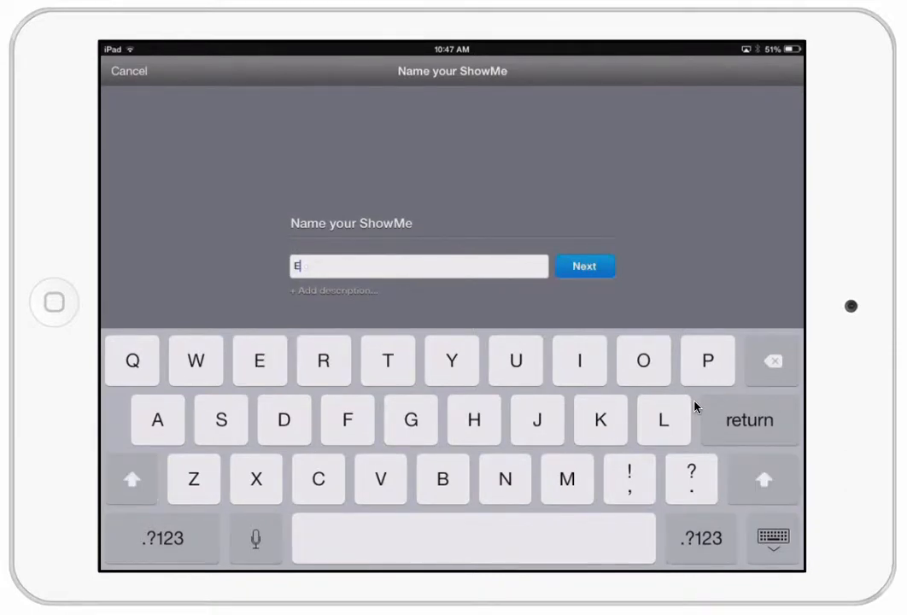
pyautogui.write('xample')
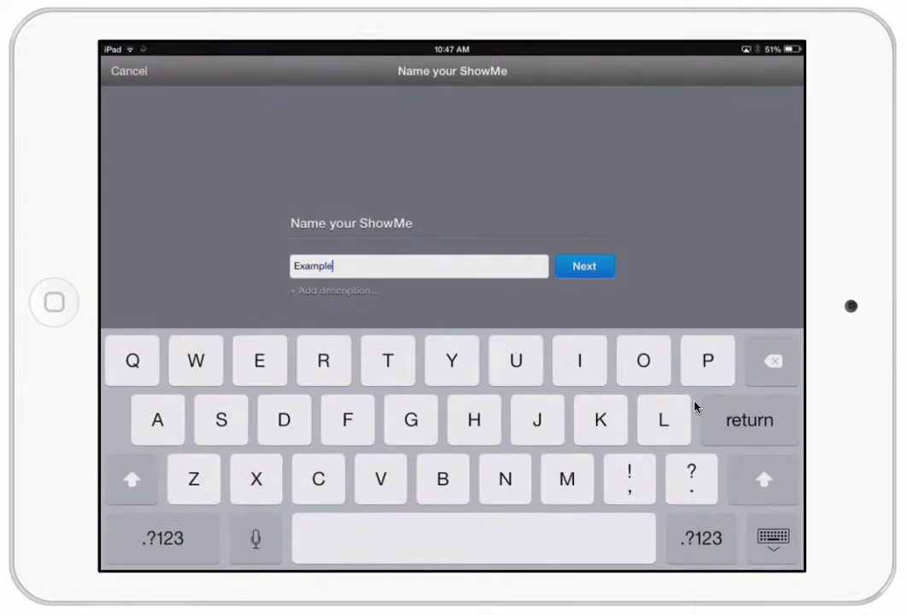
pyautogui.click(584, 267)
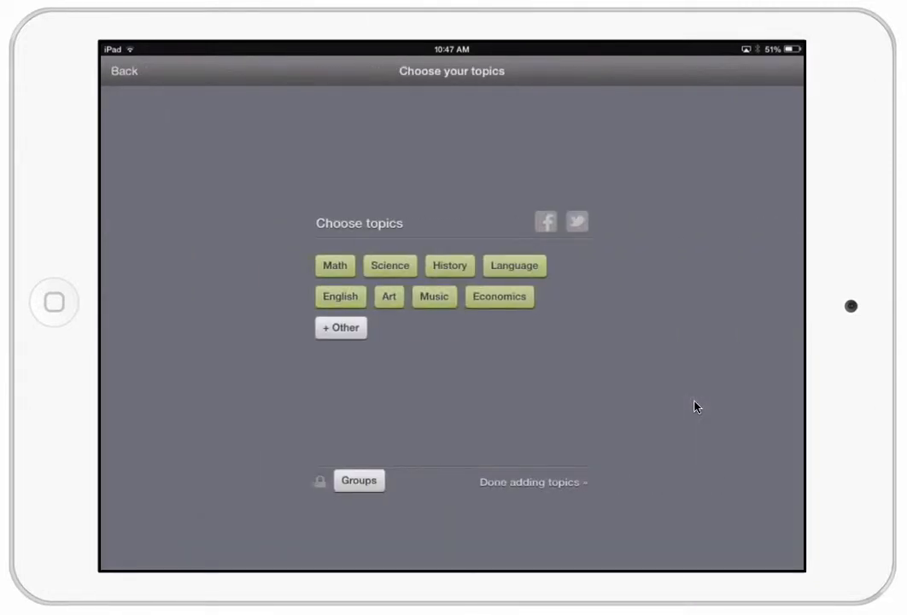
pyautogui.click(389, 297)
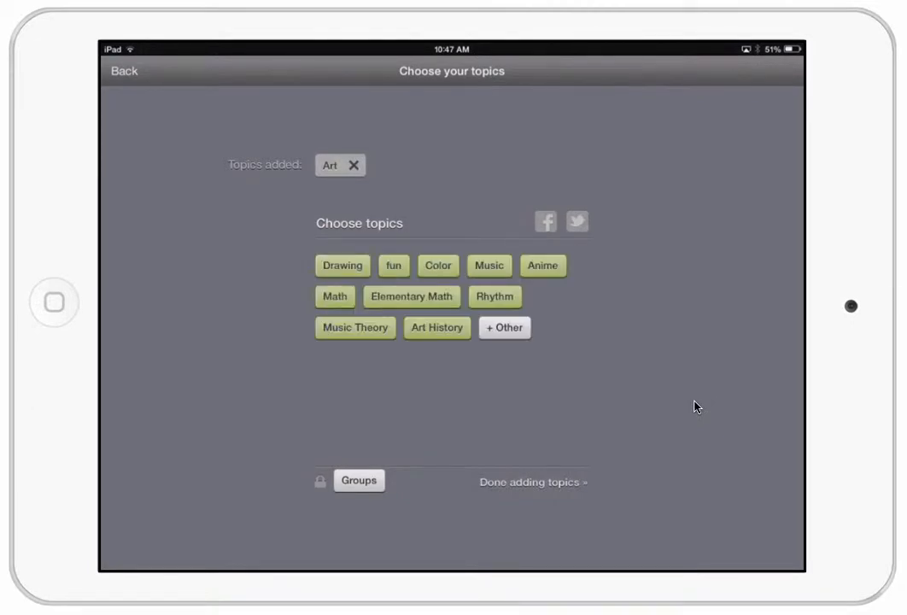
pyautogui.click(342, 265)
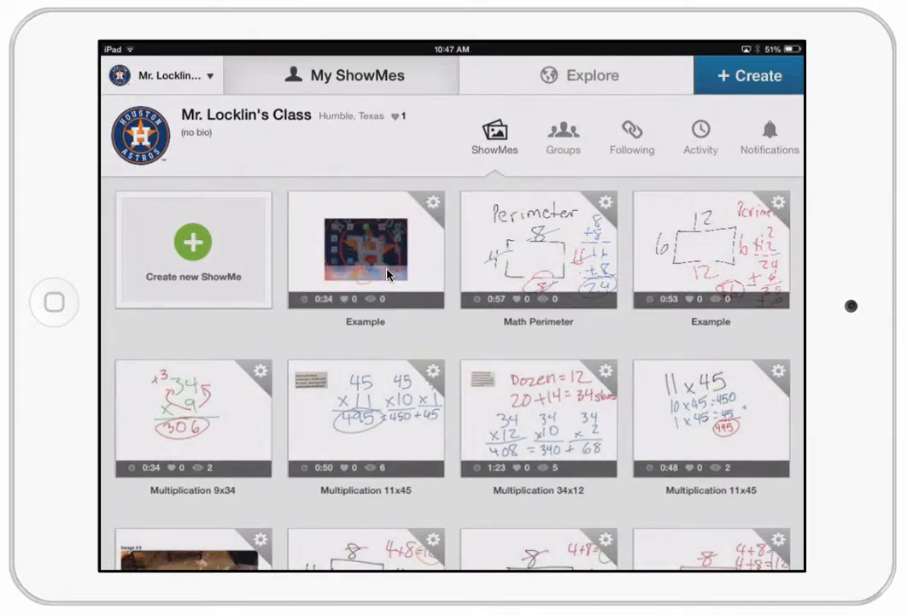
pyautogui.moveTo(402, 252)
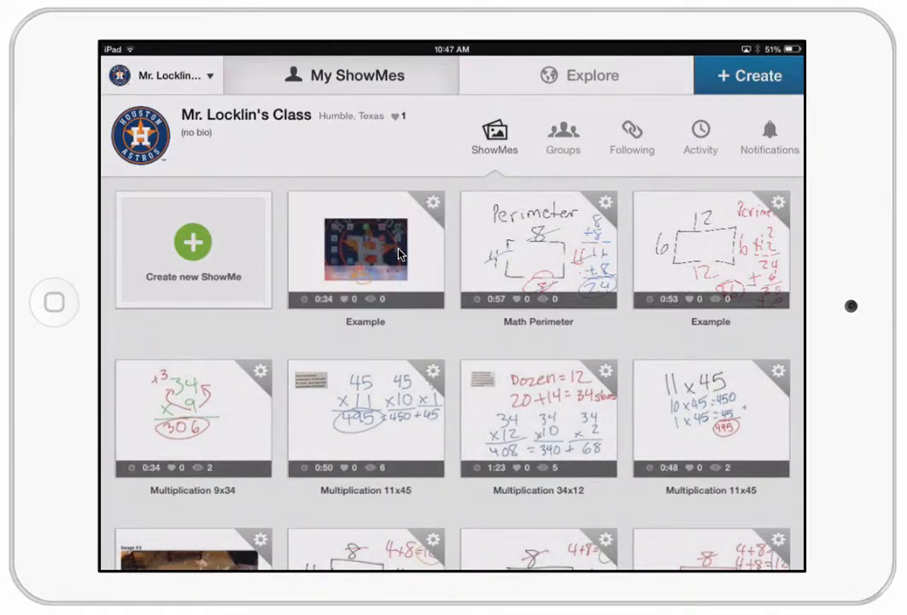
# Open the saved Example recording in the player from My ShowMes
pyautogui.click(365, 249)
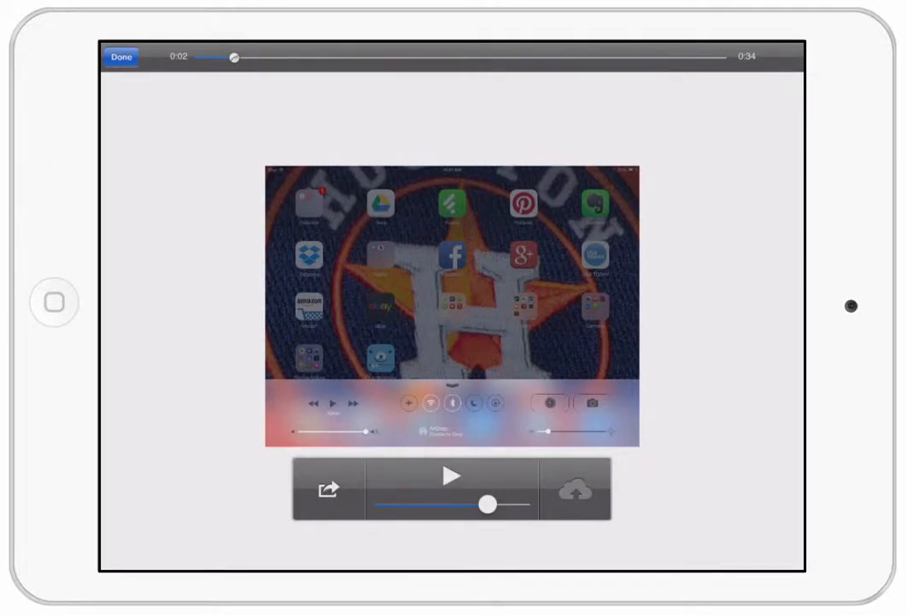
pyautogui.click(328, 488)
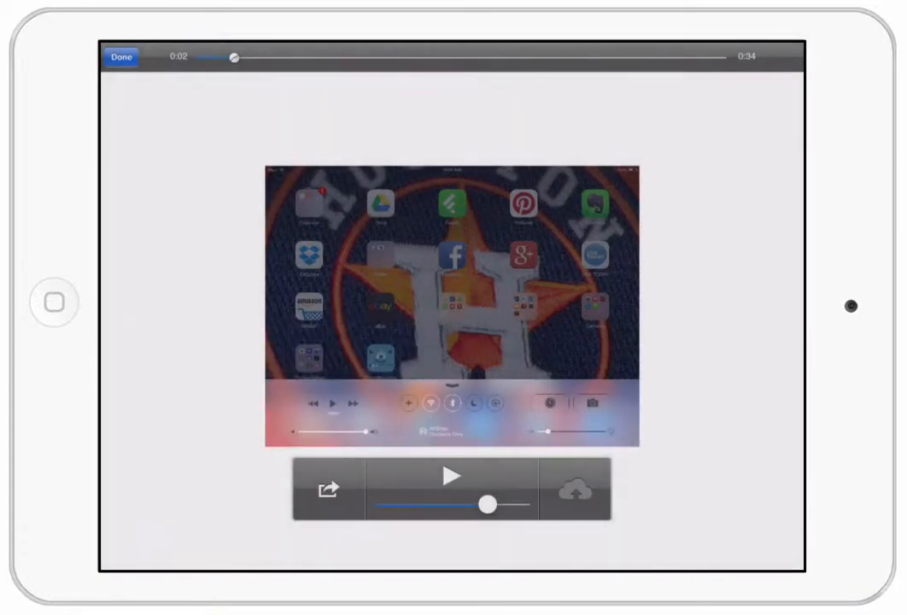
# Share the lesson by email as a 'Check out this ShowMe lesson' draft, then close the draft
pyautogui.click(328, 488)
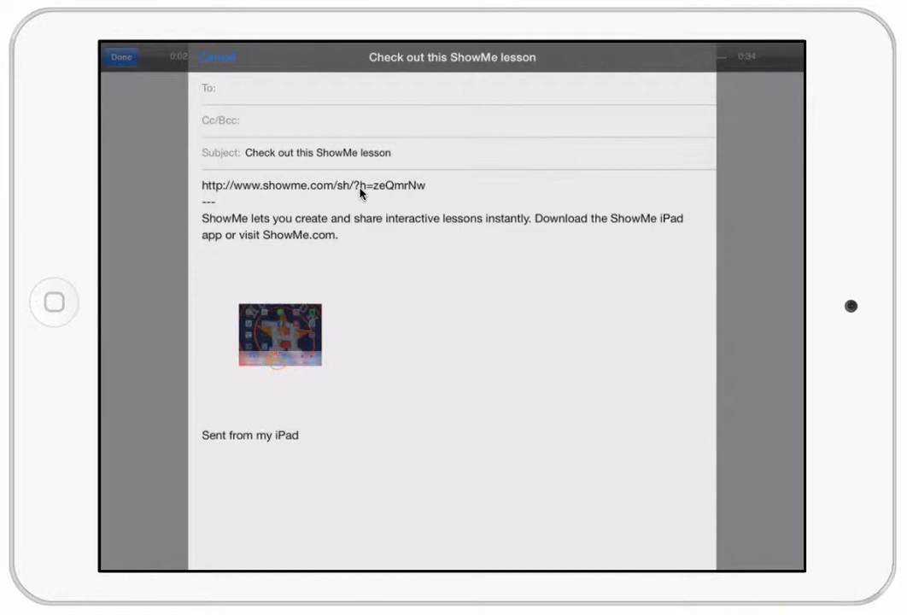
pyautogui.click(215, 57)
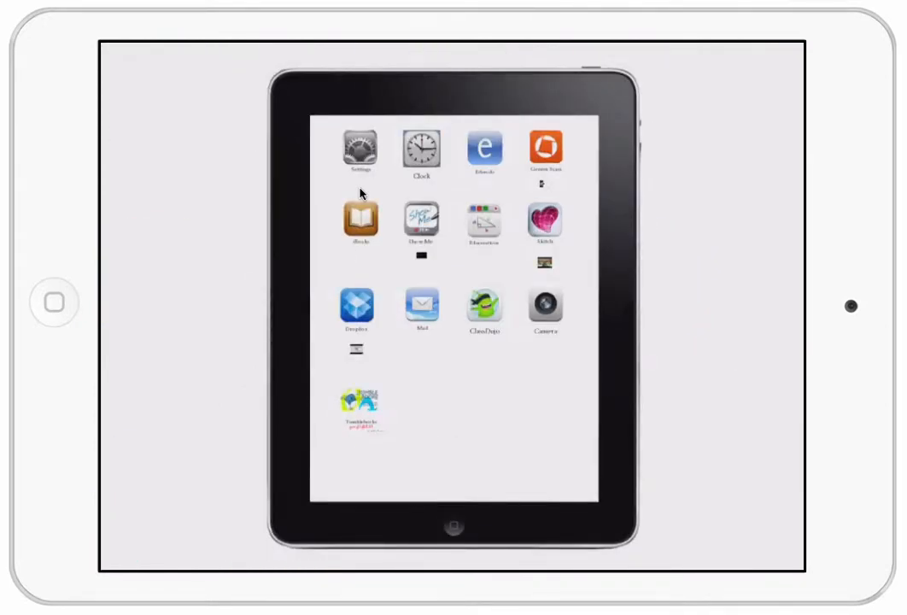
pyautogui.click(359, 304)
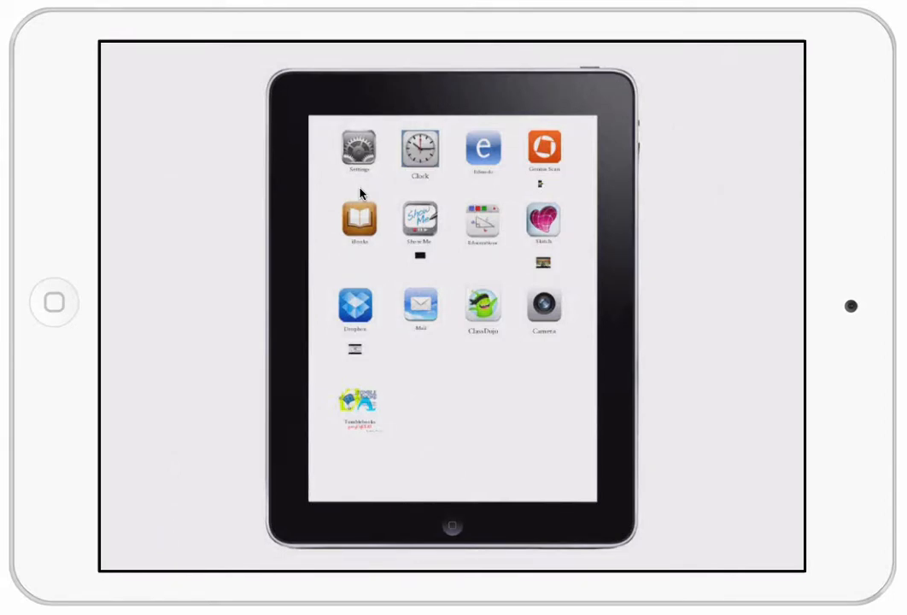
# Bring up the iPad's recent-apps view with ShowMe, Board Cam and ClassDojo open
pyautogui.click(483, 308)
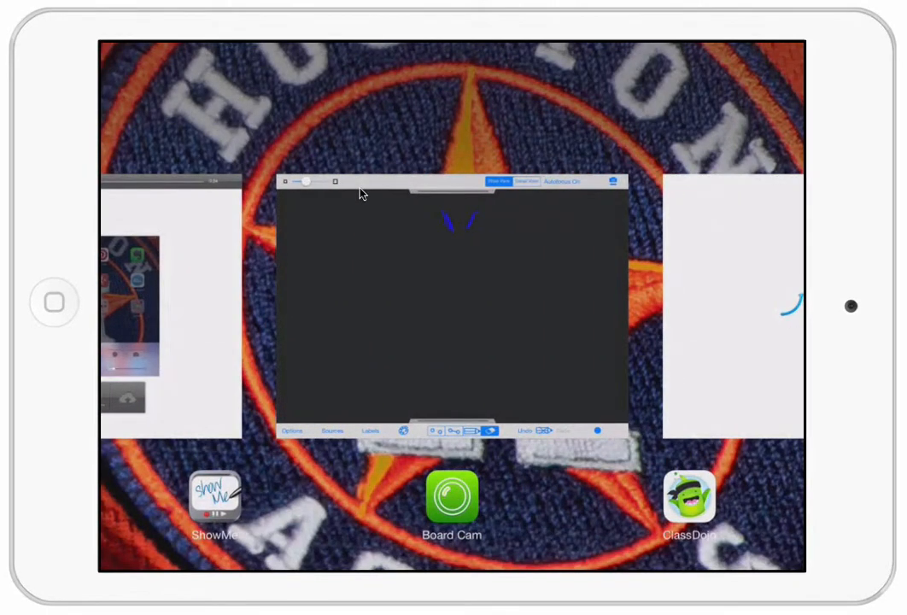
# Switch to ClassDojo, log in and load the teacher's grid of classes
pyautogui.click(688, 497)
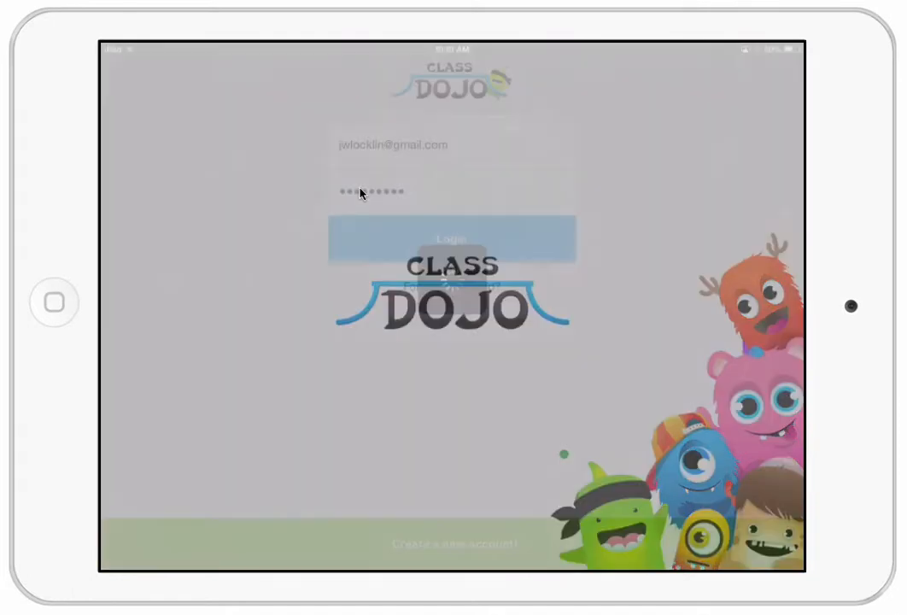
pyautogui.click(450, 239)
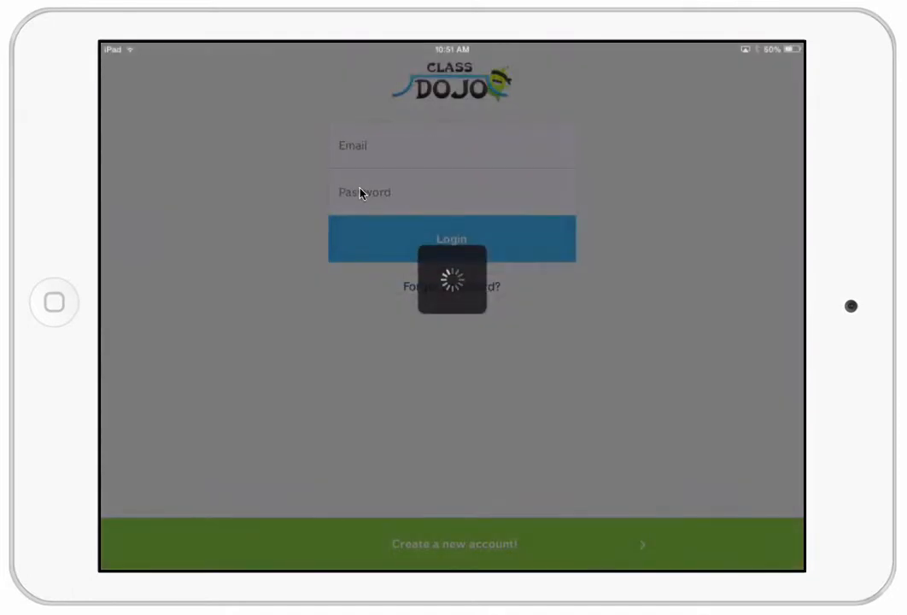
pyautogui.click(451, 239)
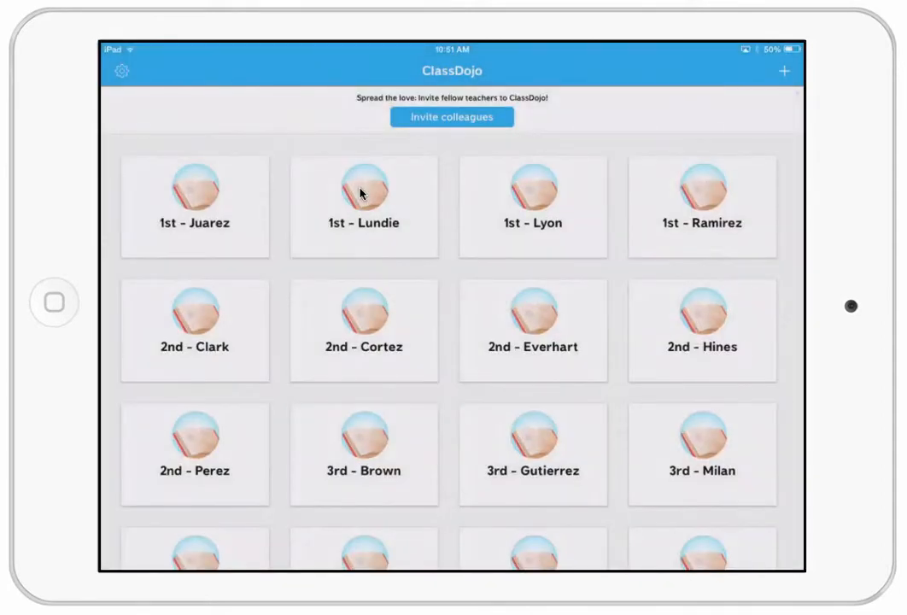
pyautogui.scroll(-3)
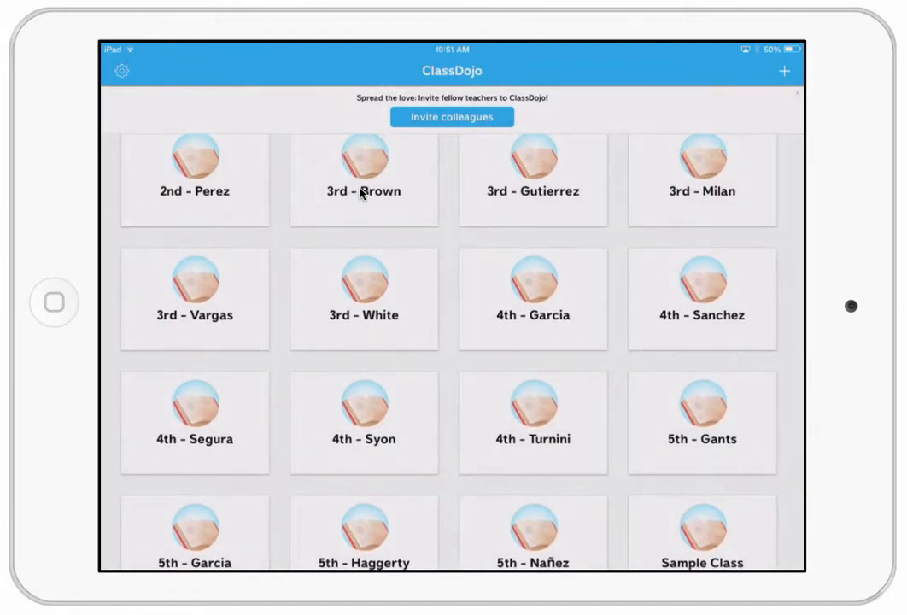
pyautogui.moveTo(716, 564)
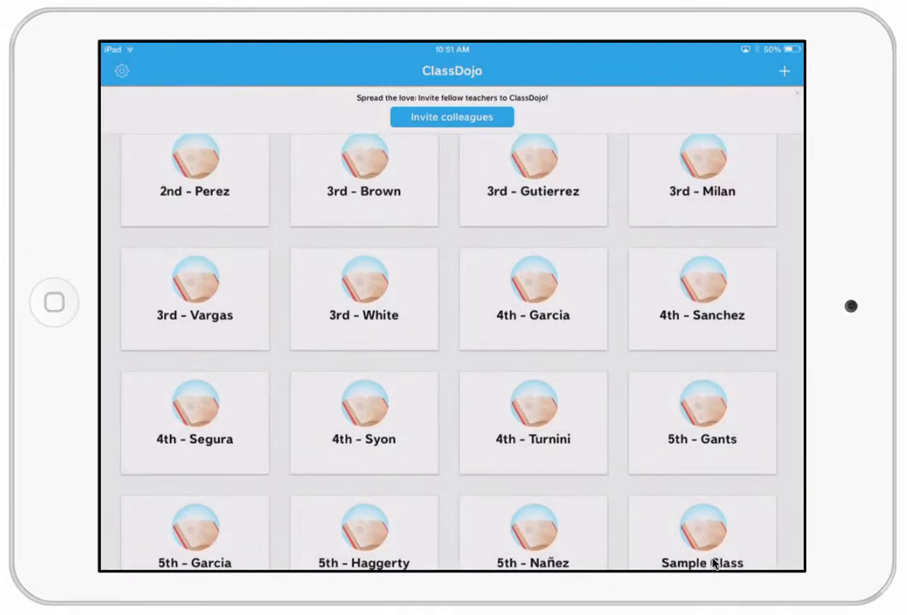
# Open the Sample Class overview with its 10 students and 9 behaviors
pyautogui.click(701, 533)
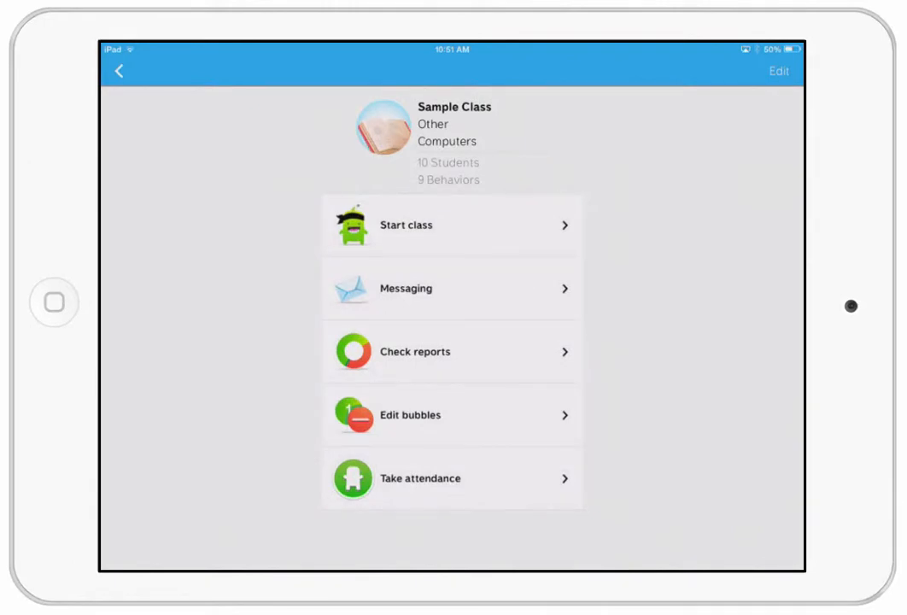
pyautogui.moveTo(475, 149)
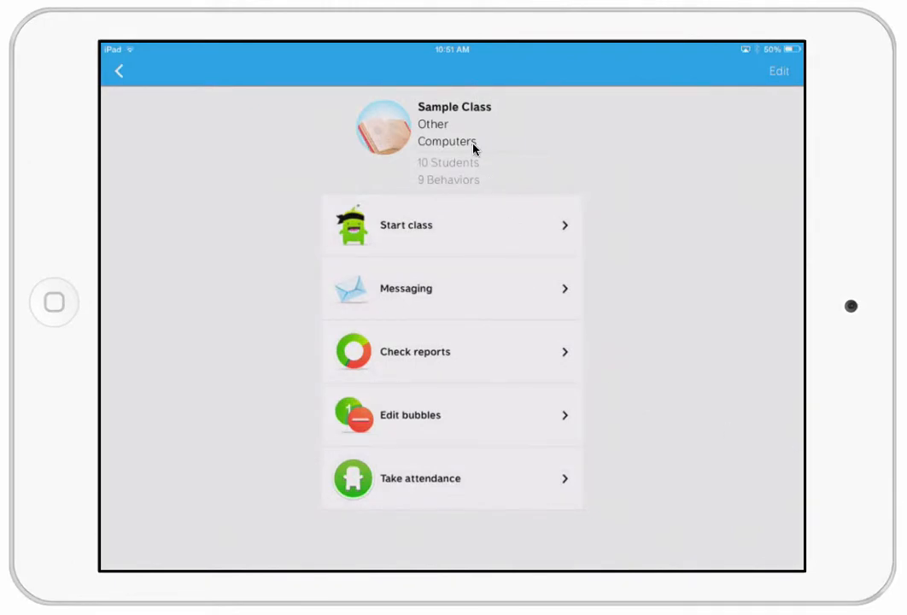
pyautogui.moveTo(478, 181)
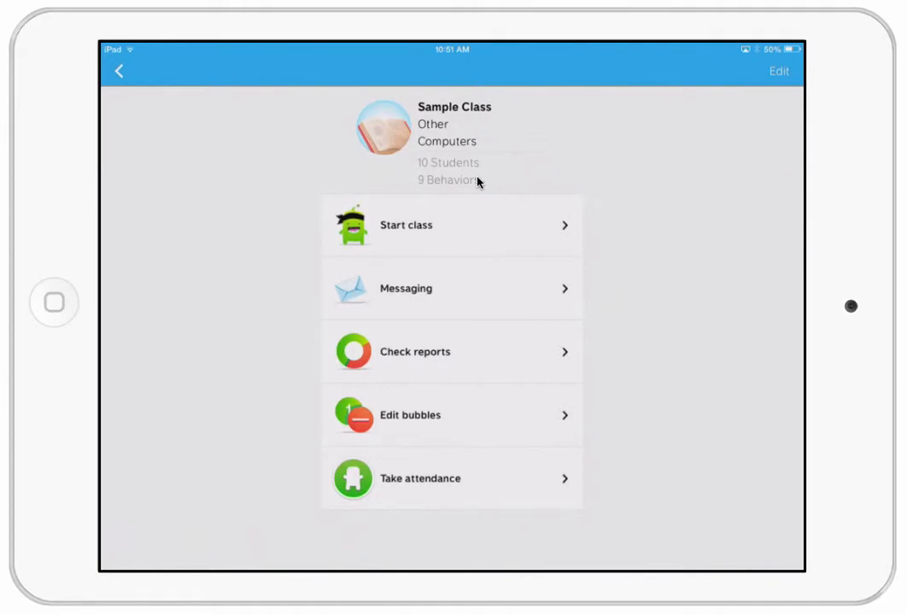
pyautogui.moveTo(441, 222)
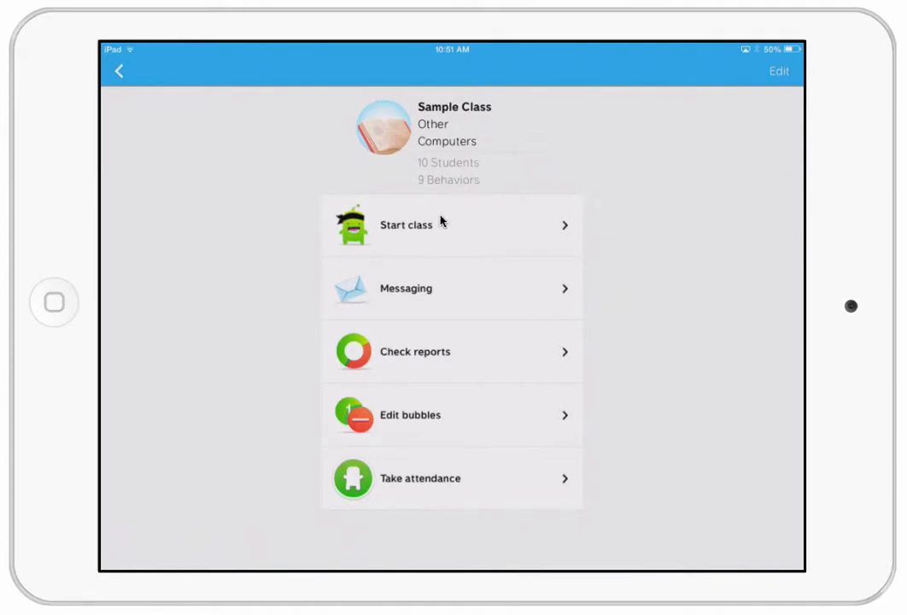
pyautogui.moveTo(444, 291)
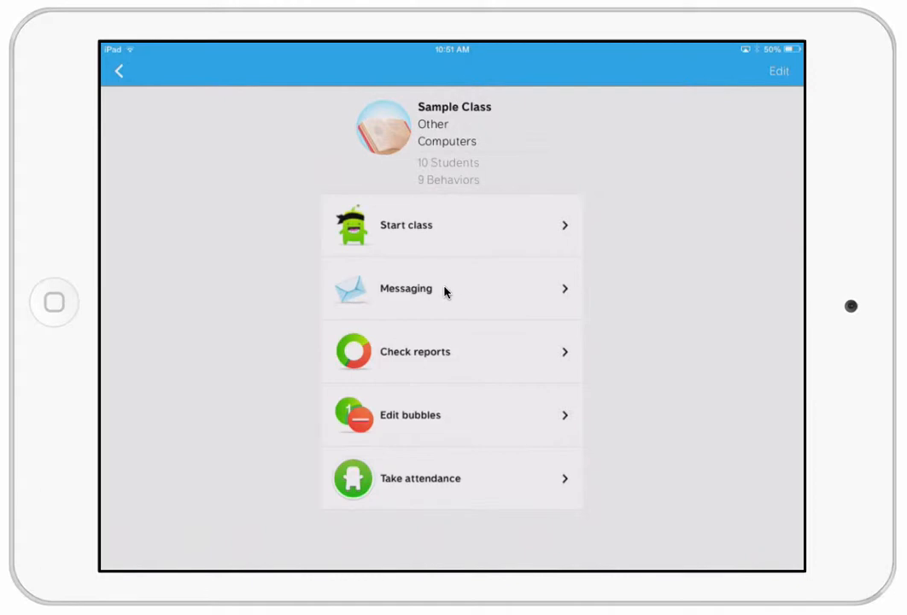
pyautogui.moveTo(464, 448)
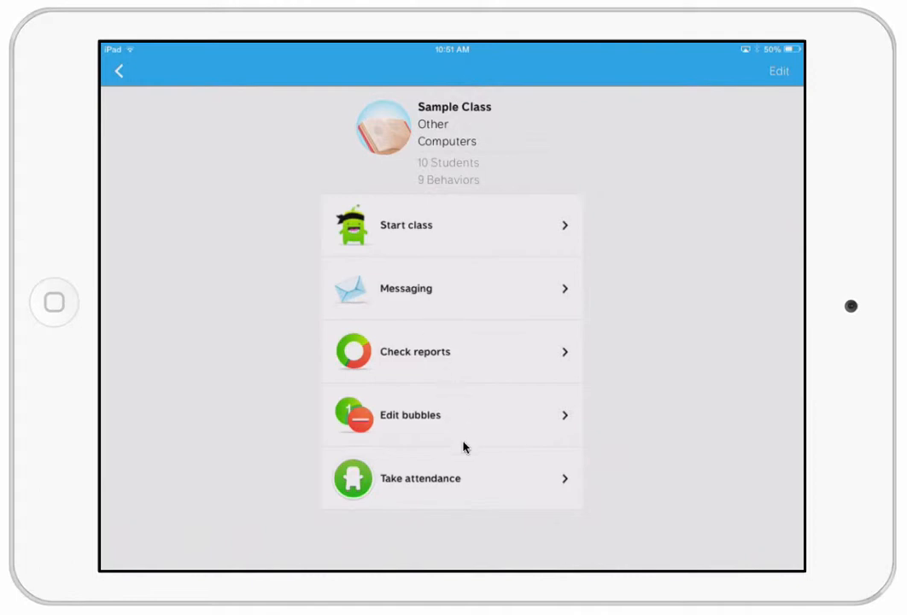
pyautogui.moveTo(468, 396)
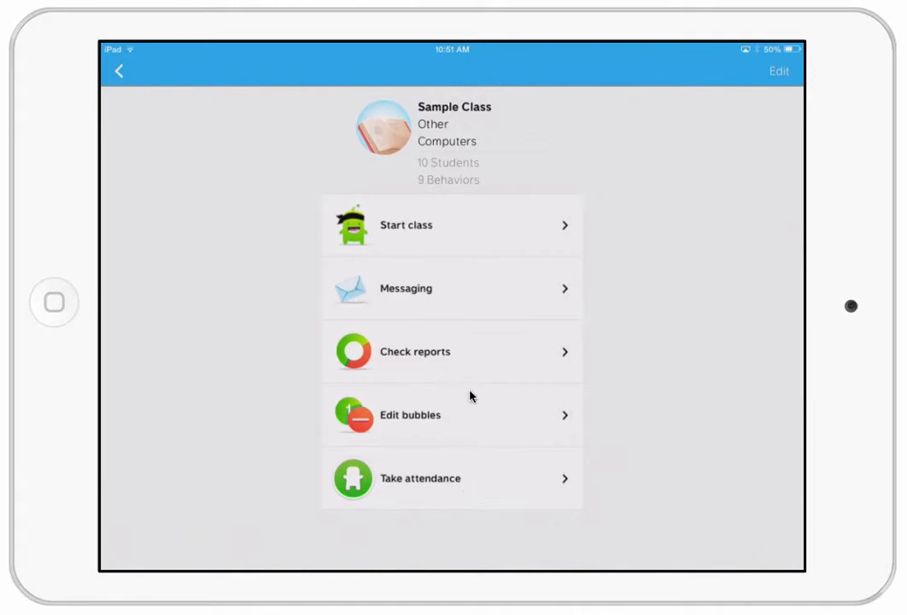
# Start the Sample Class session showing all ten student avatars and point totals
pyautogui.click(451, 225)
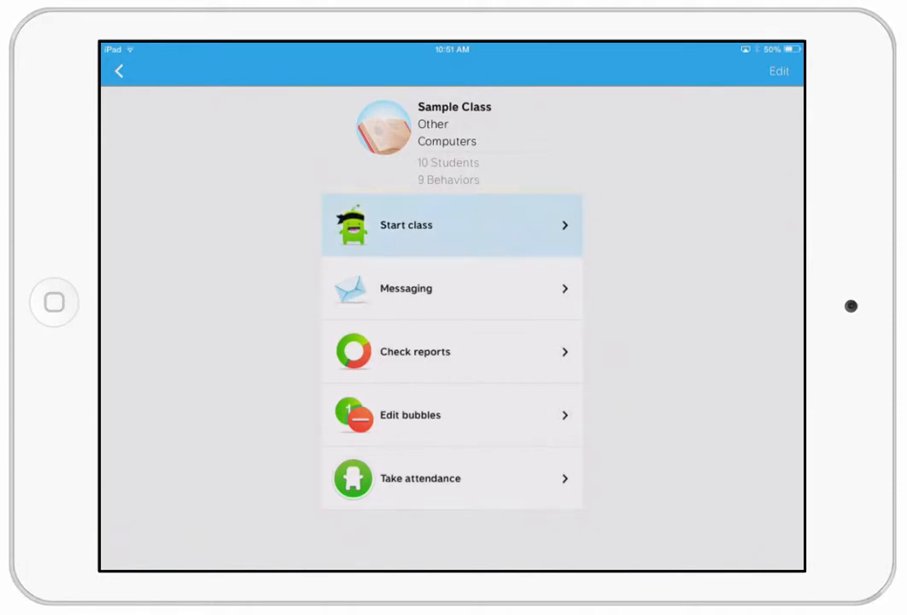
pyautogui.click(451, 226)
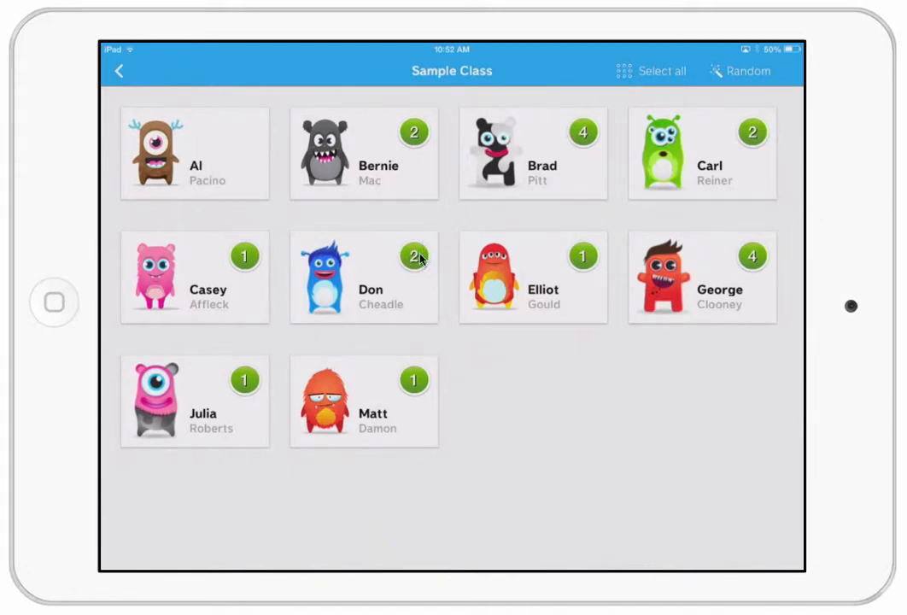
pyautogui.moveTo(405, 273)
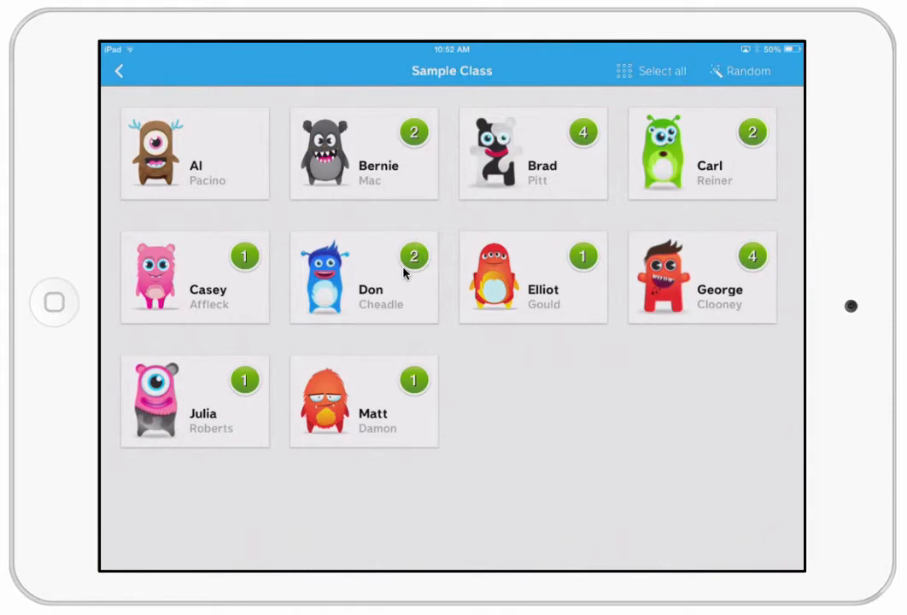
pyautogui.moveTo(407, 291)
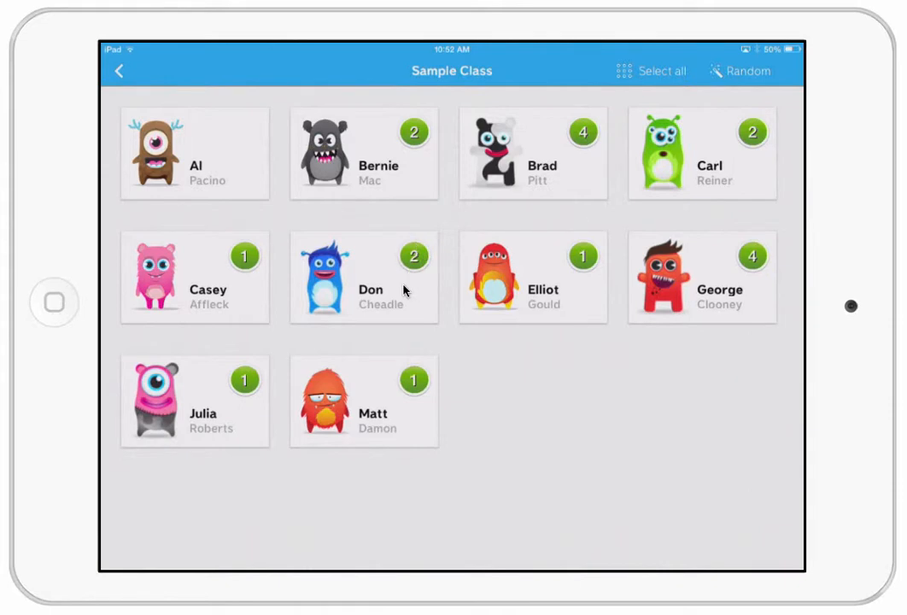
pyautogui.moveTo(830, 359)
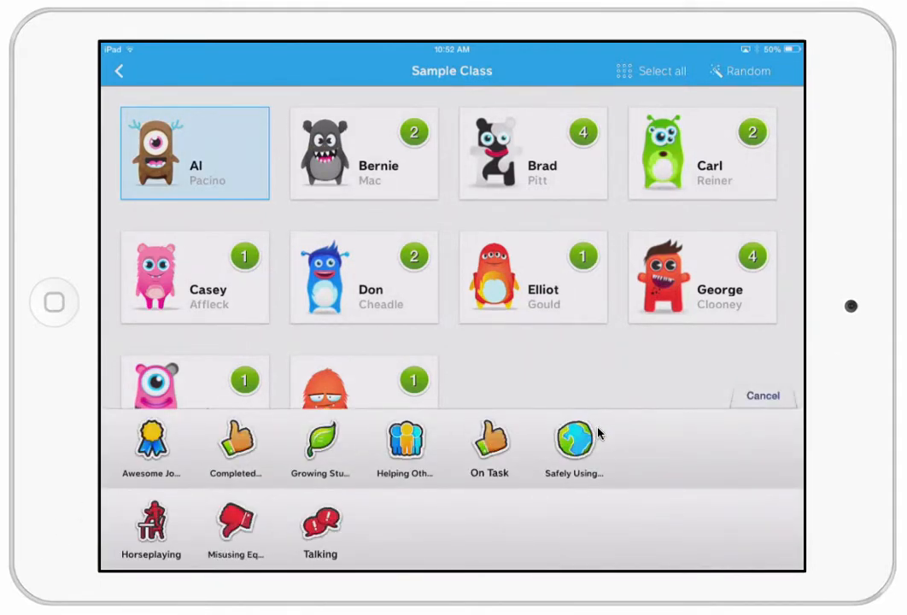
pyautogui.moveTo(151, 477)
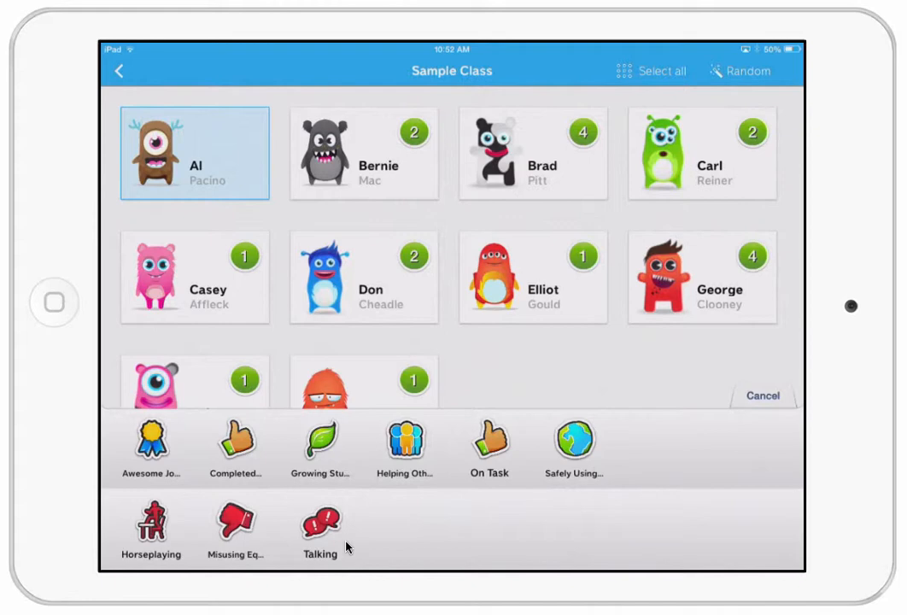
pyautogui.moveTo(357, 464)
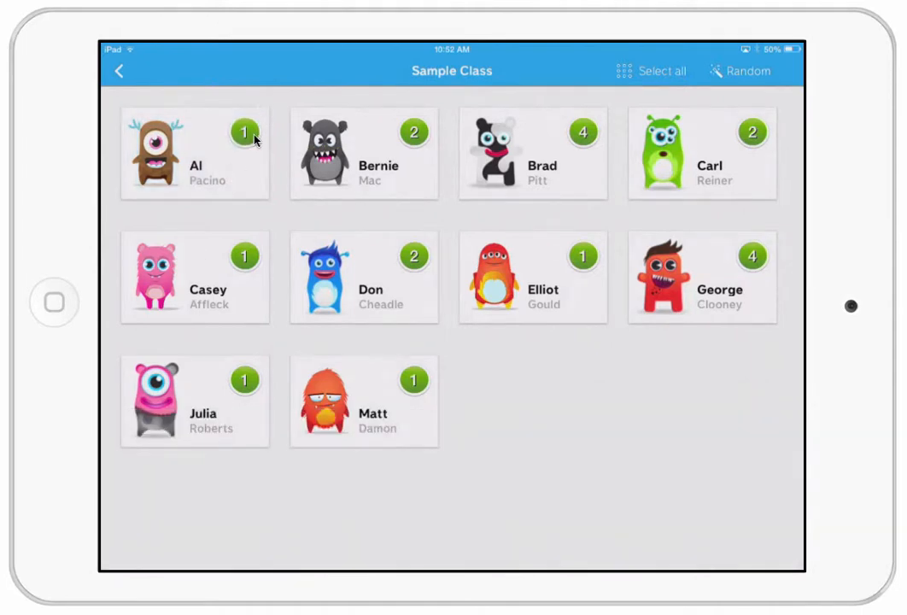
pyautogui.moveTo(700, 322)
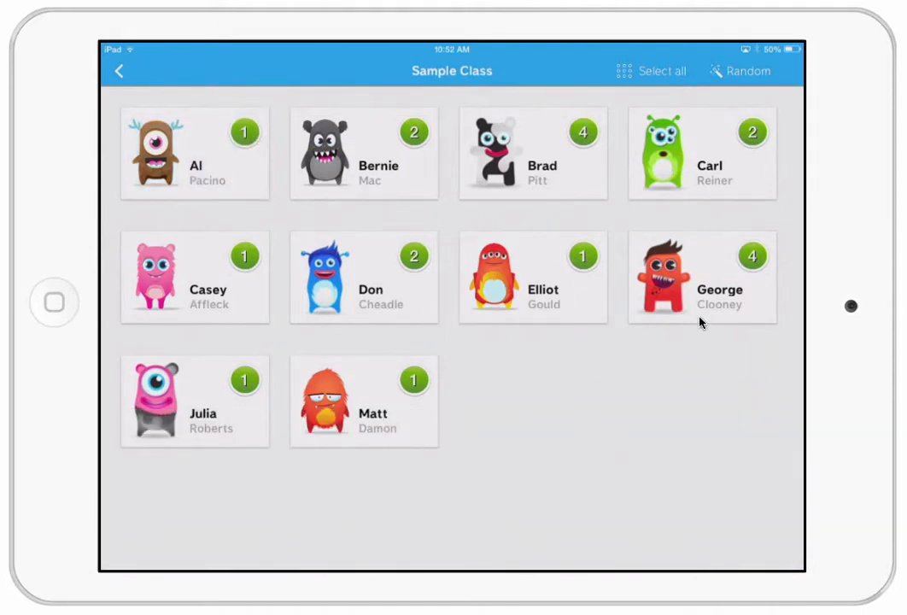
pyautogui.moveTo(527, 485)
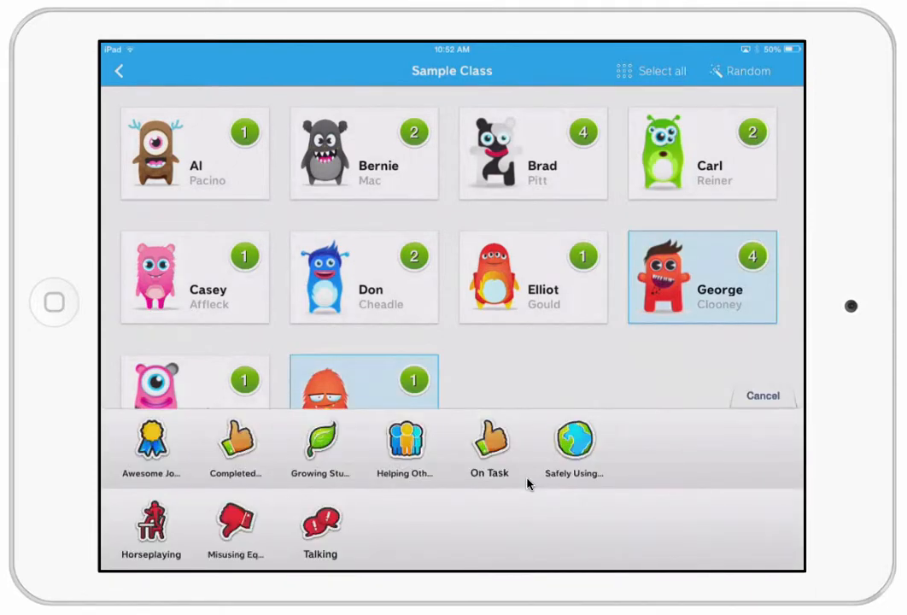
pyautogui.moveTo(412, 461)
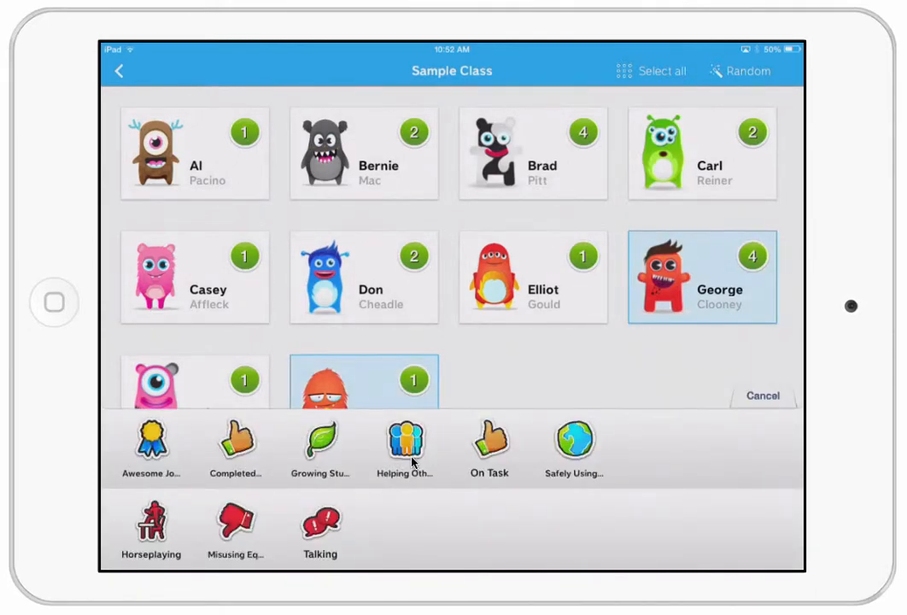
pyautogui.click(403, 440)
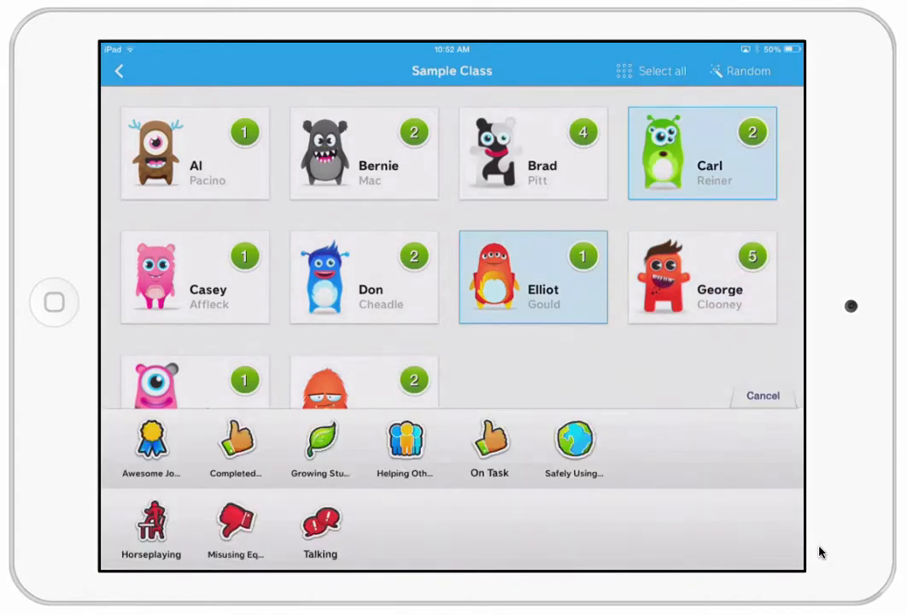
pyautogui.moveTo(666, 547)
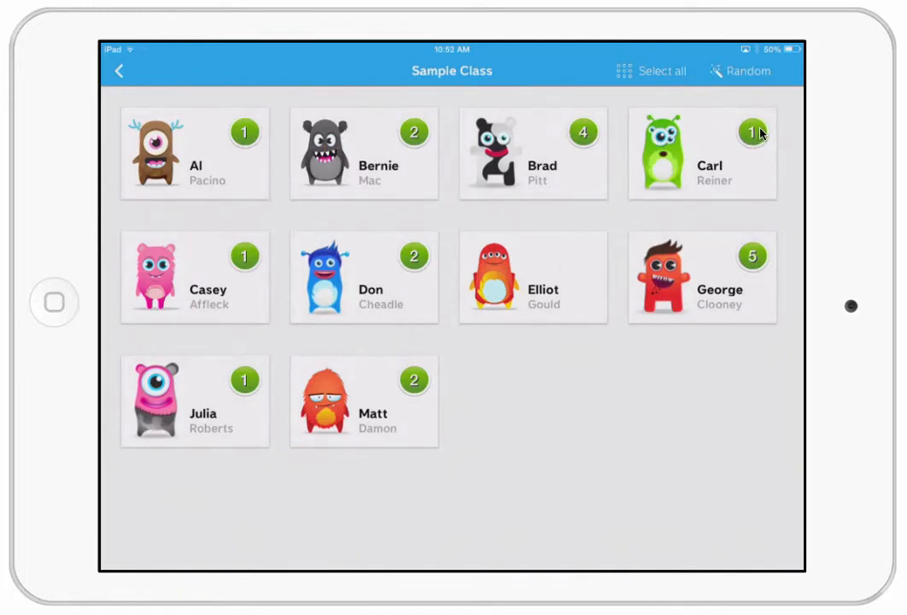
pyautogui.moveTo(806, 284)
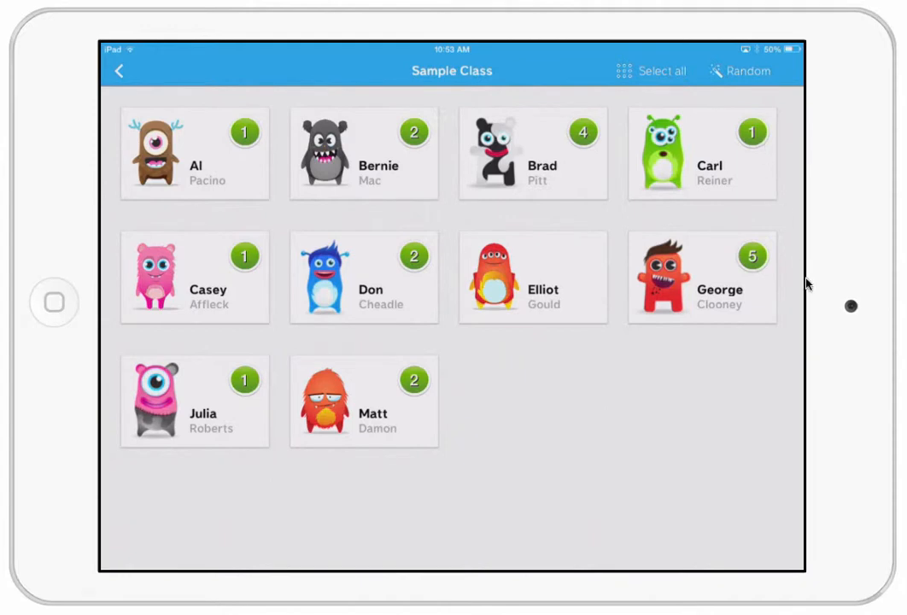
pyautogui.moveTo(813, 314)
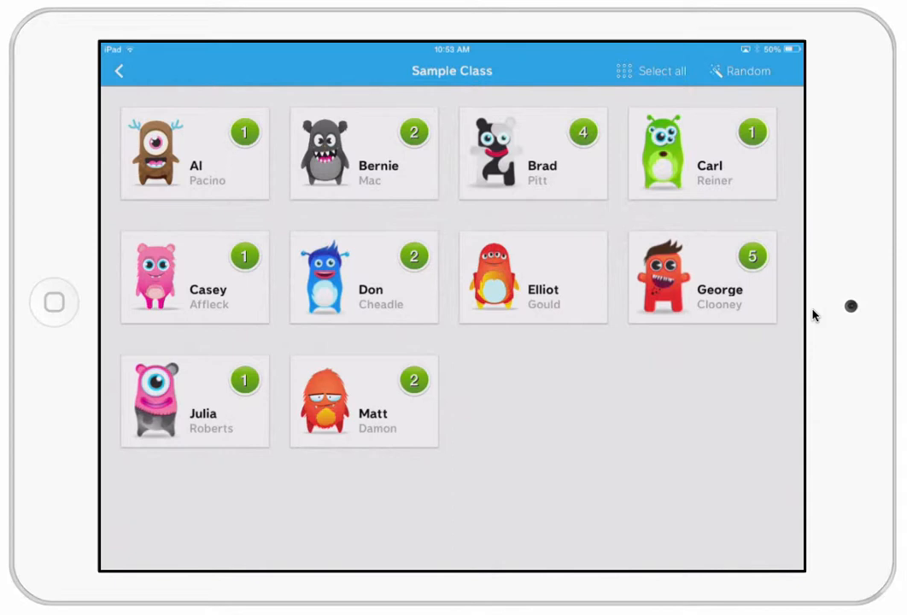
pyautogui.moveTo(811, 294)
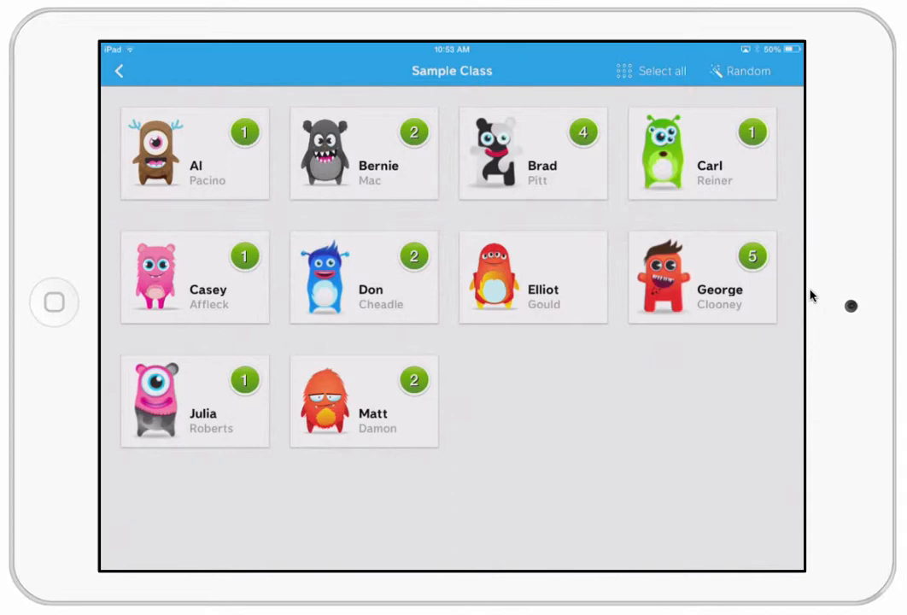
# Go back from the student grid to the Sample Class options page
pyautogui.click(533, 276)
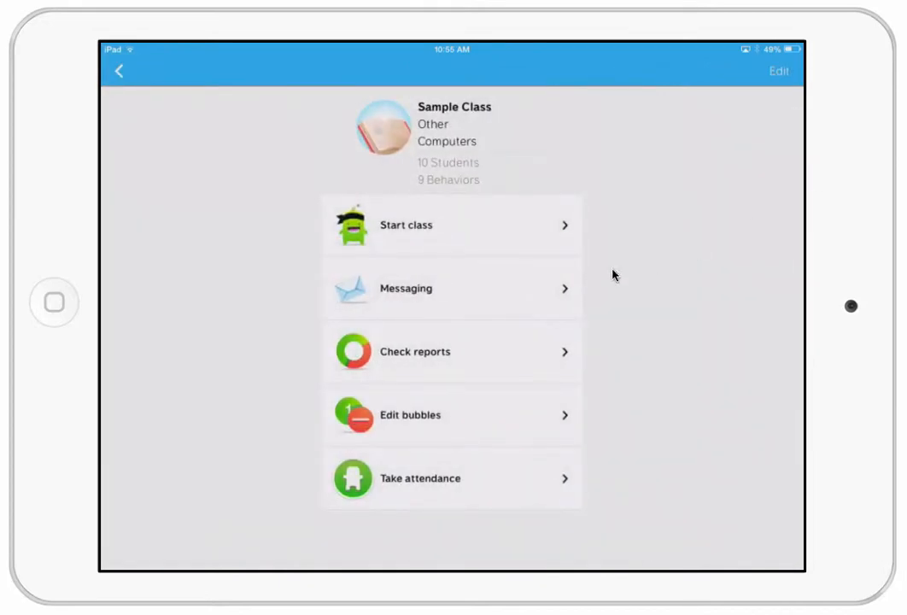
# Open Check reports to see the whole class at 75% with per-student percentages
pyautogui.click(415, 352)
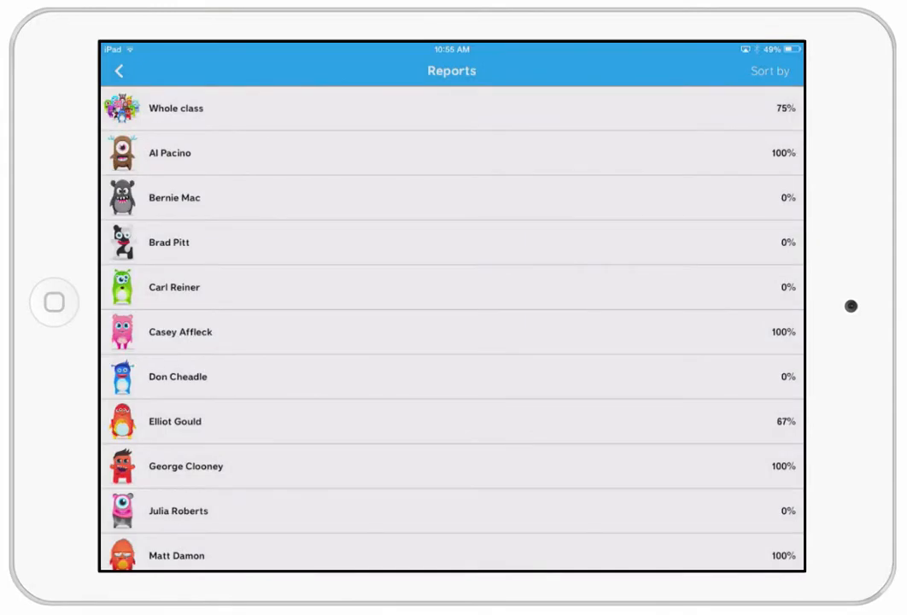
pyautogui.moveTo(146, 424)
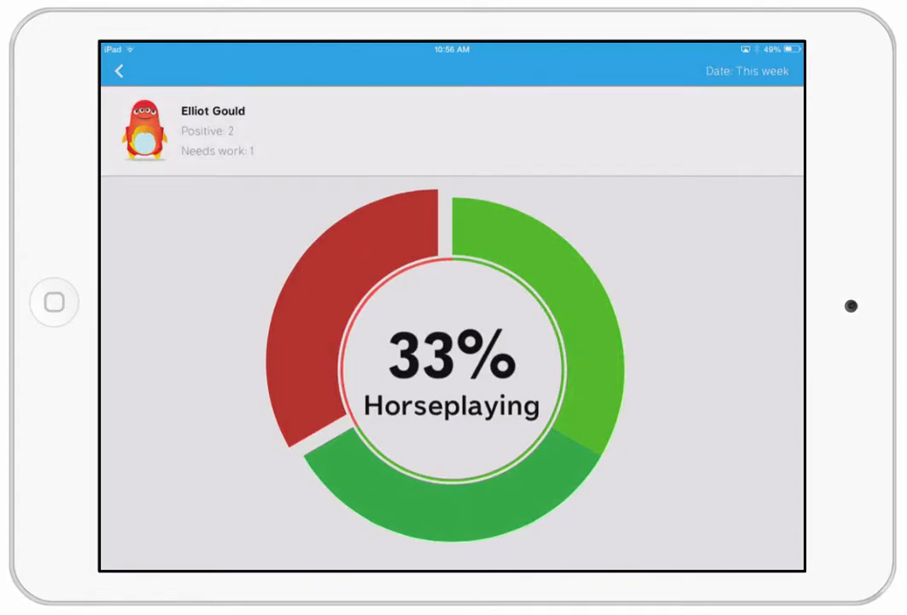
# Return from the report to the class menu and bring up the app switcher
pyautogui.click(120, 72)
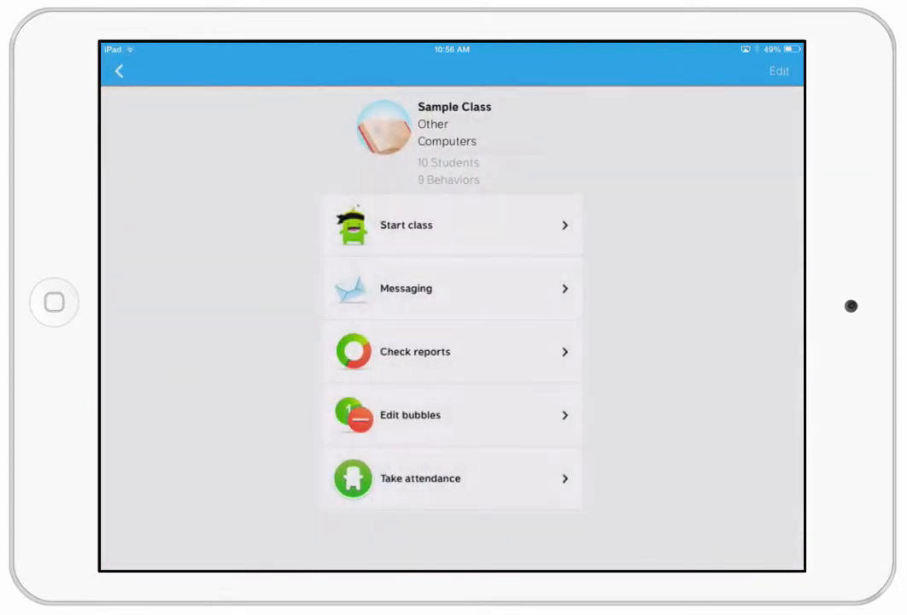
pyautogui.click(450, 225)
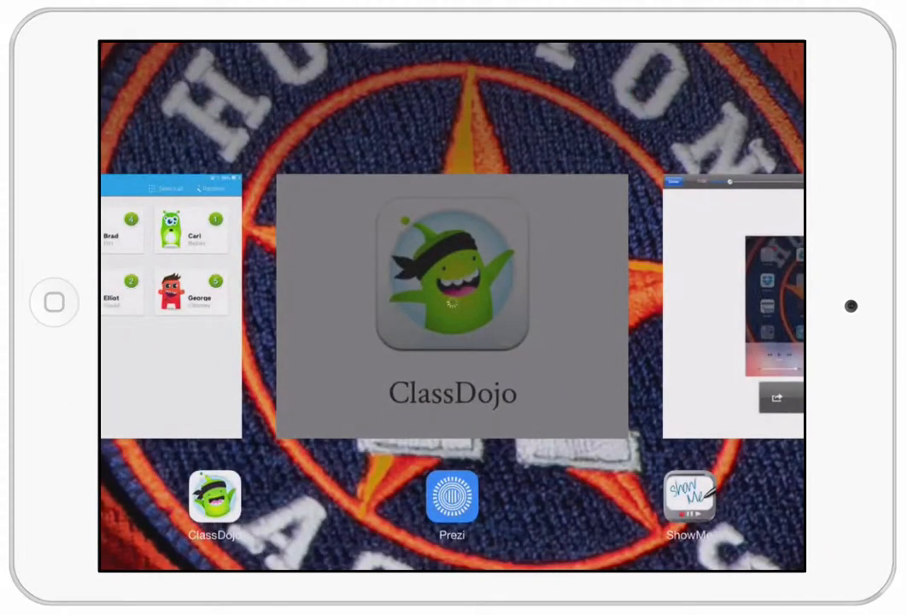
# Switch to Prezi and advance to the slide of classroom app icons
pyautogui.click(215, 497)
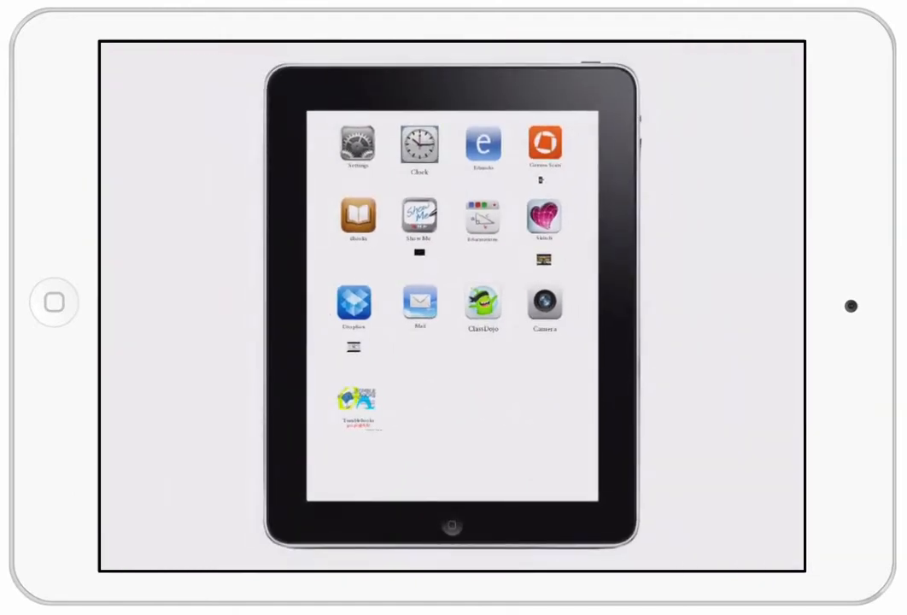
pyautogui.click(543, 304)
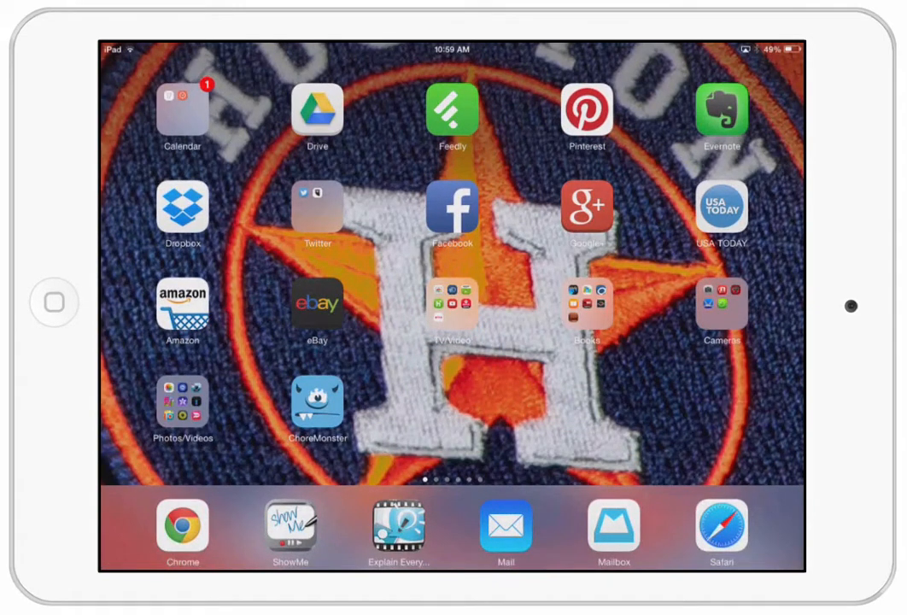
pyautogui.moveTo(652, 396)
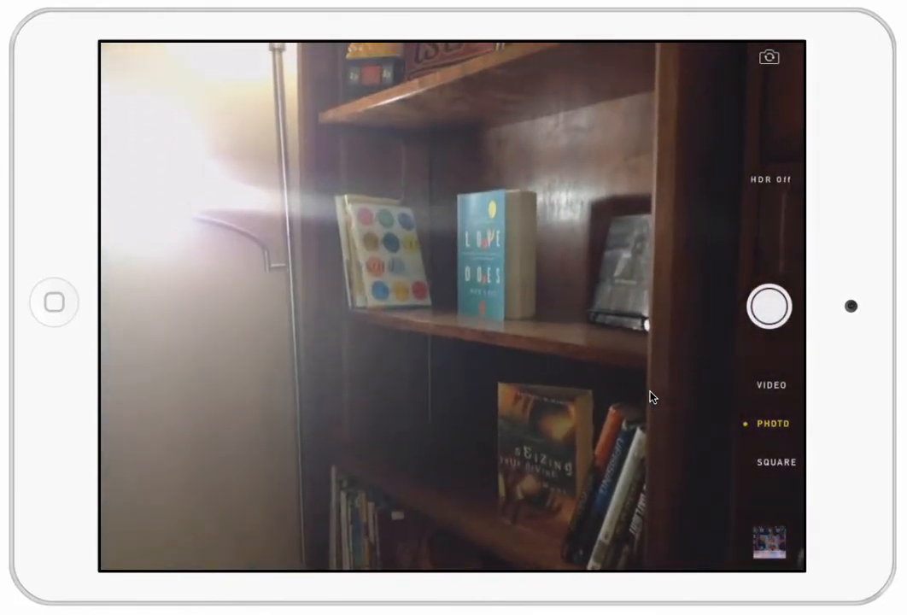
# Focus the live Camera view on the bookshelf, then refocus on the wall
pyautogui.click(453, 298)
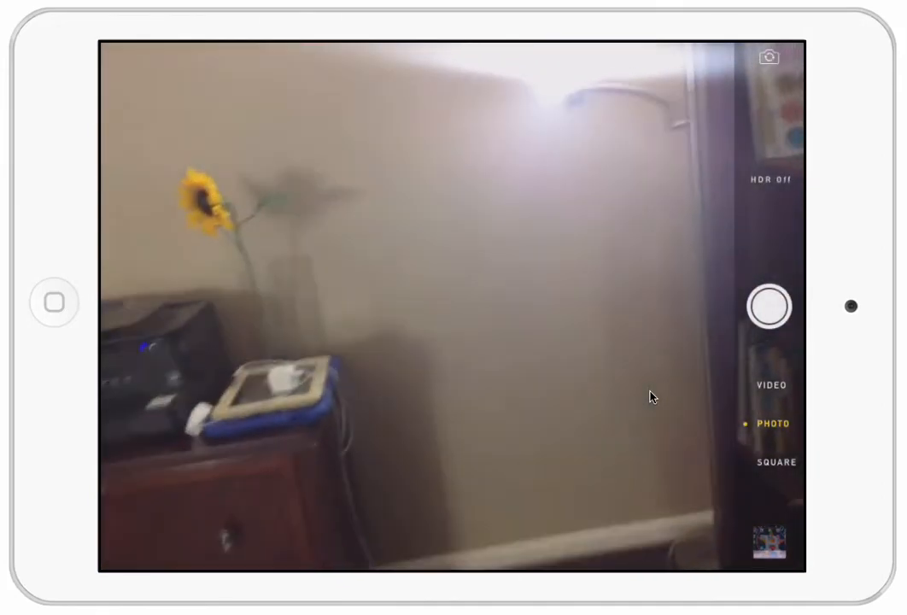
pyautogui.click(53, 304)
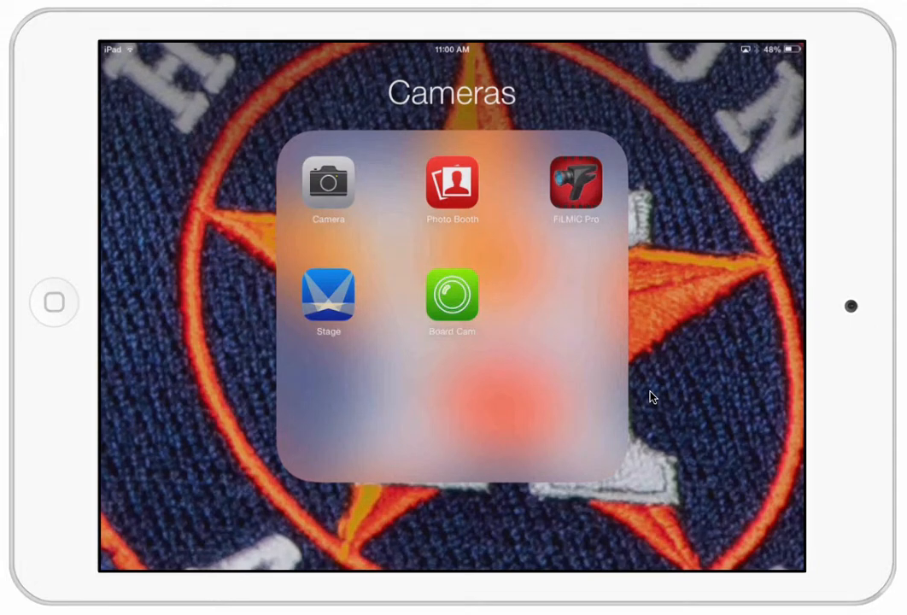
pyautogui.moveTo(311, 175)
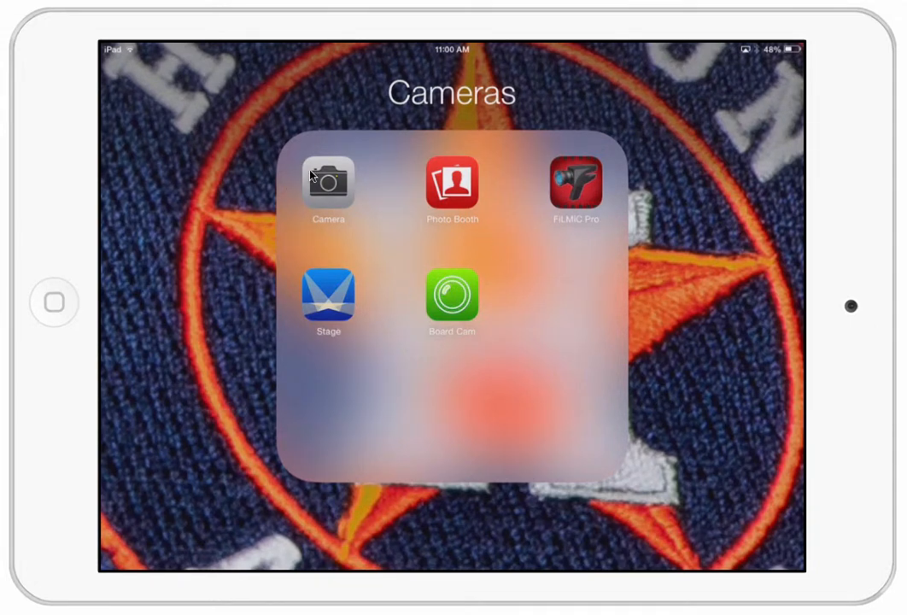
pyautogui.moveTo(468, 321)
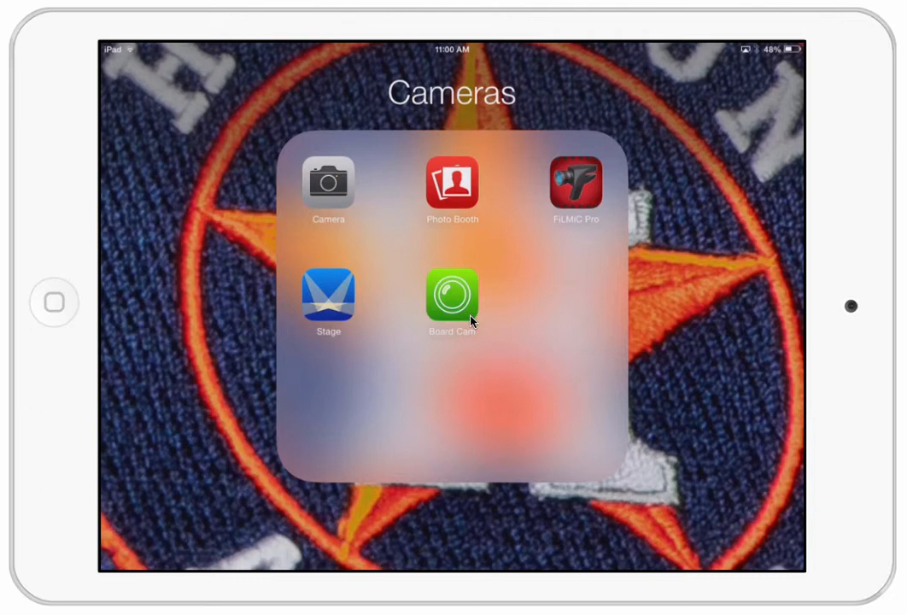
# Launch Board Cam, dismiss its welcome and freehand drawing help, then return to Prezi
pyautogui.click(451, 293)
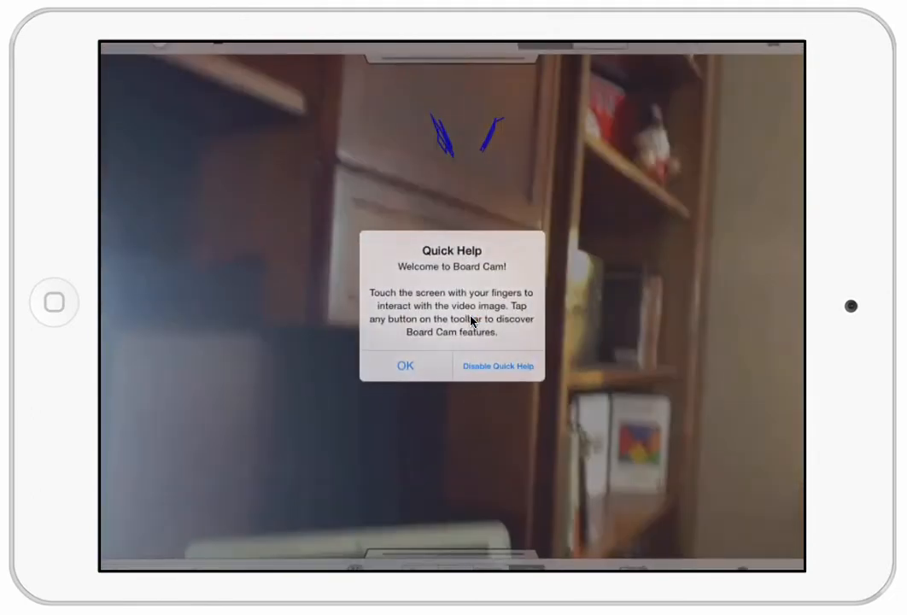
pyautogui.click(404, 366)
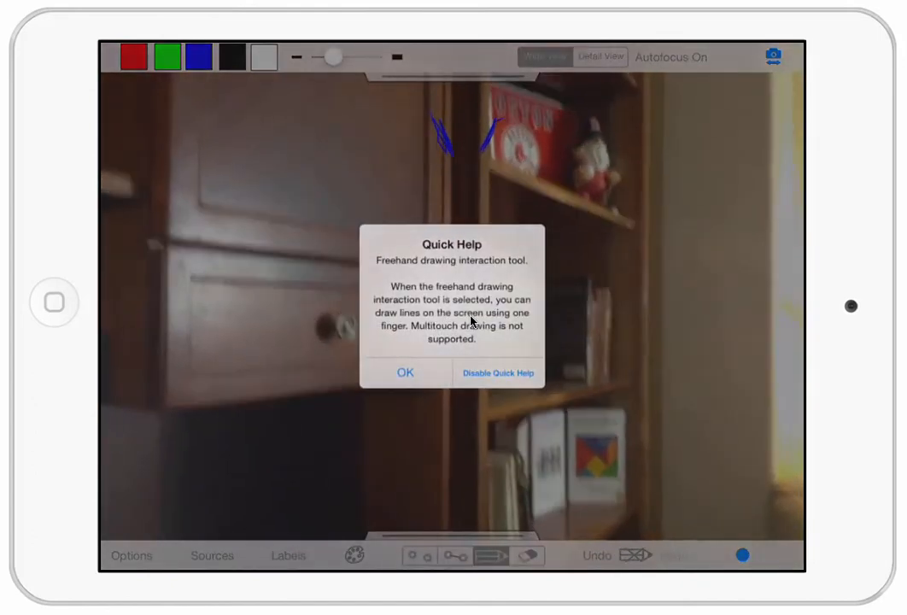
pyautogui.click(405, 372)
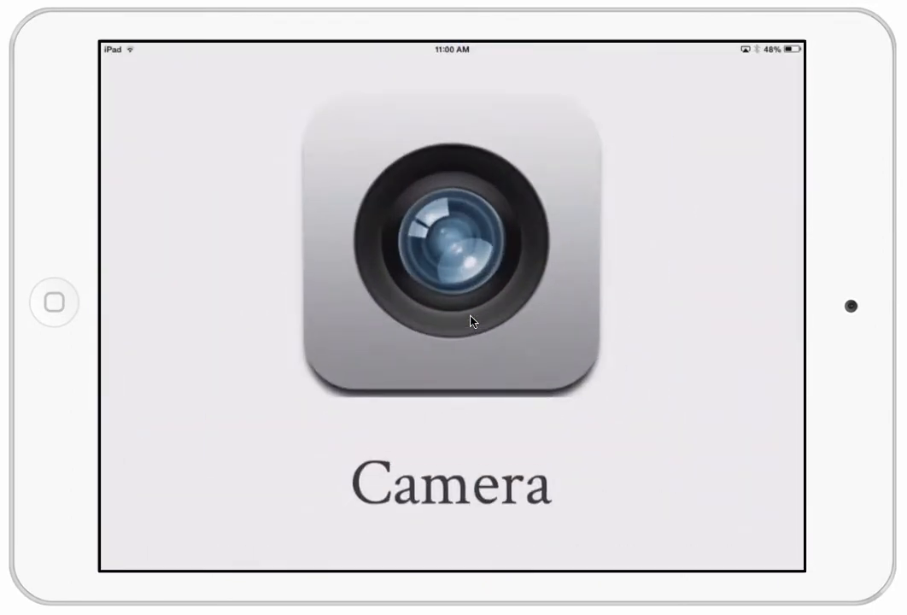
pyautogui.click(454, 256)
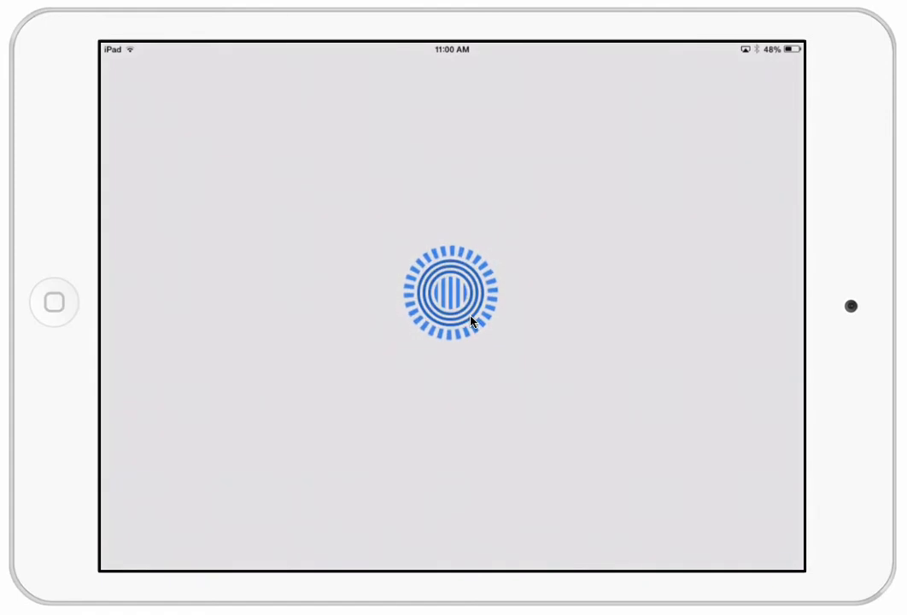